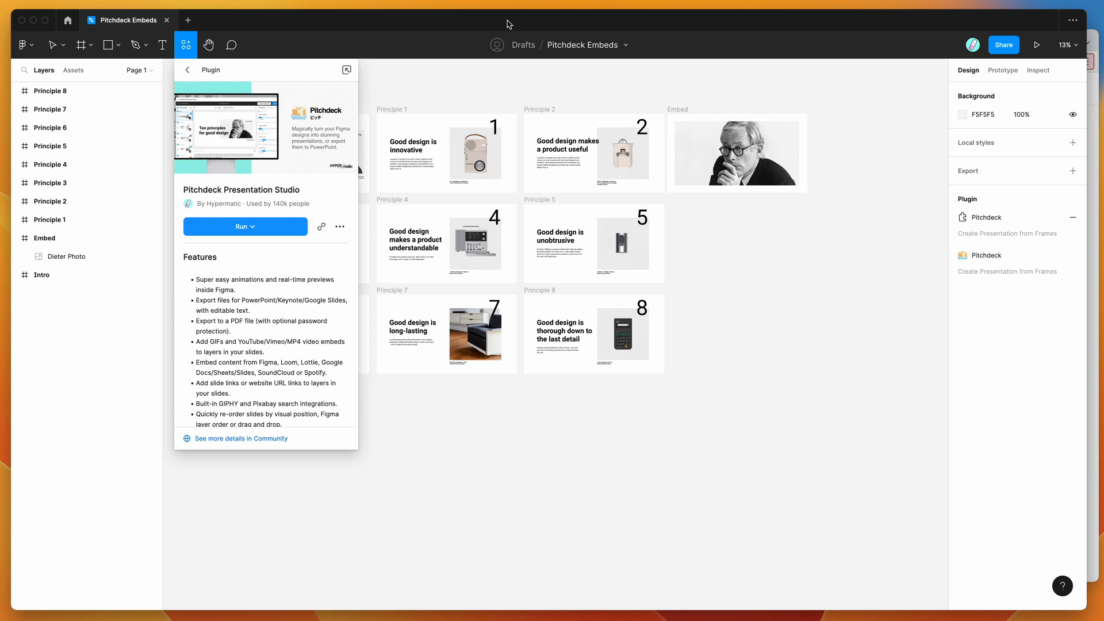
pyautogui.moveTo(481, 24)
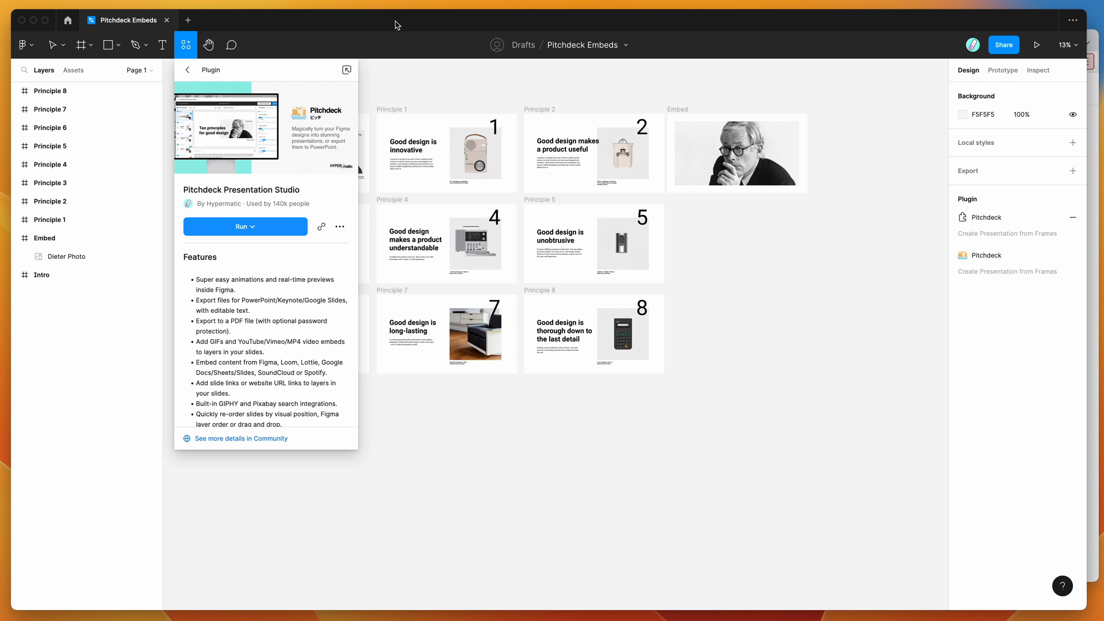
pyautogui.moveTo(185, 48)
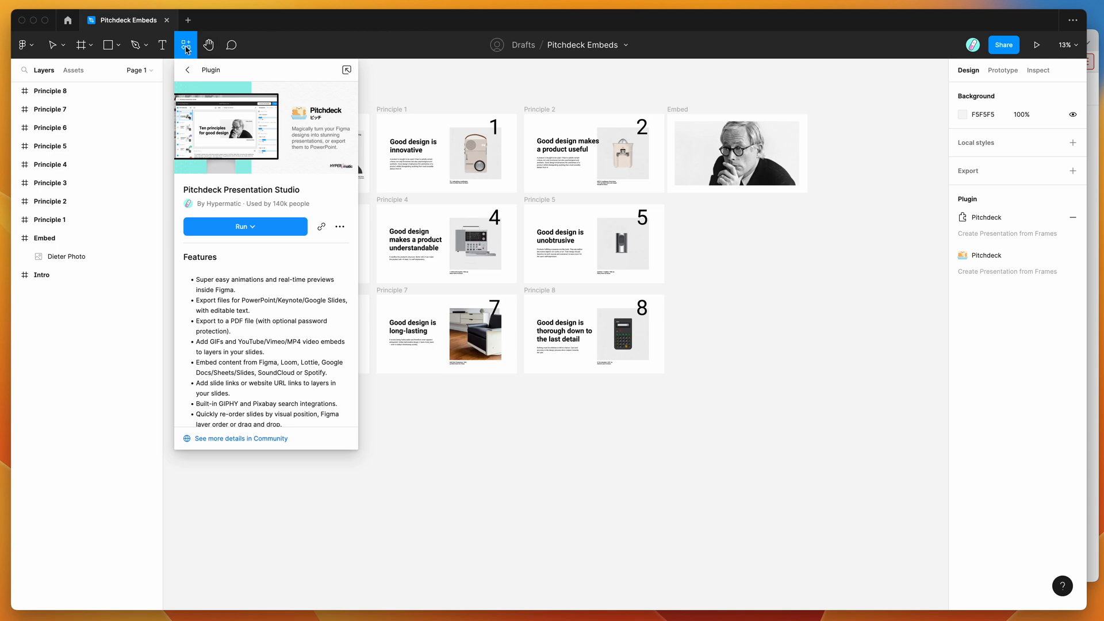
pyautogui.moveTo(185, 47)
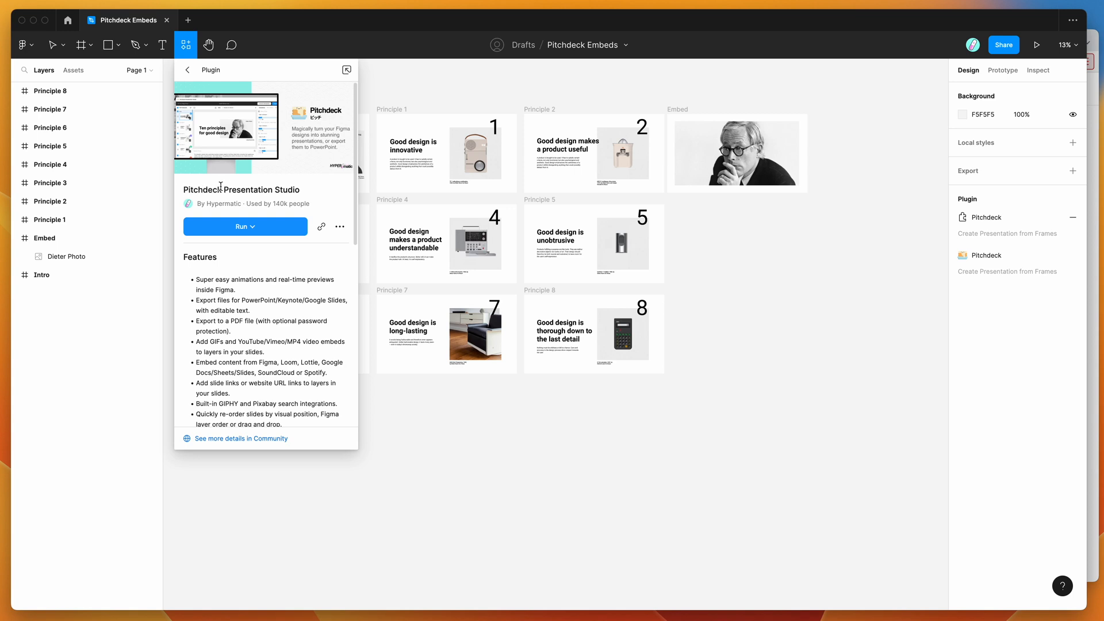
pyautogui.moveTo(286, 191)
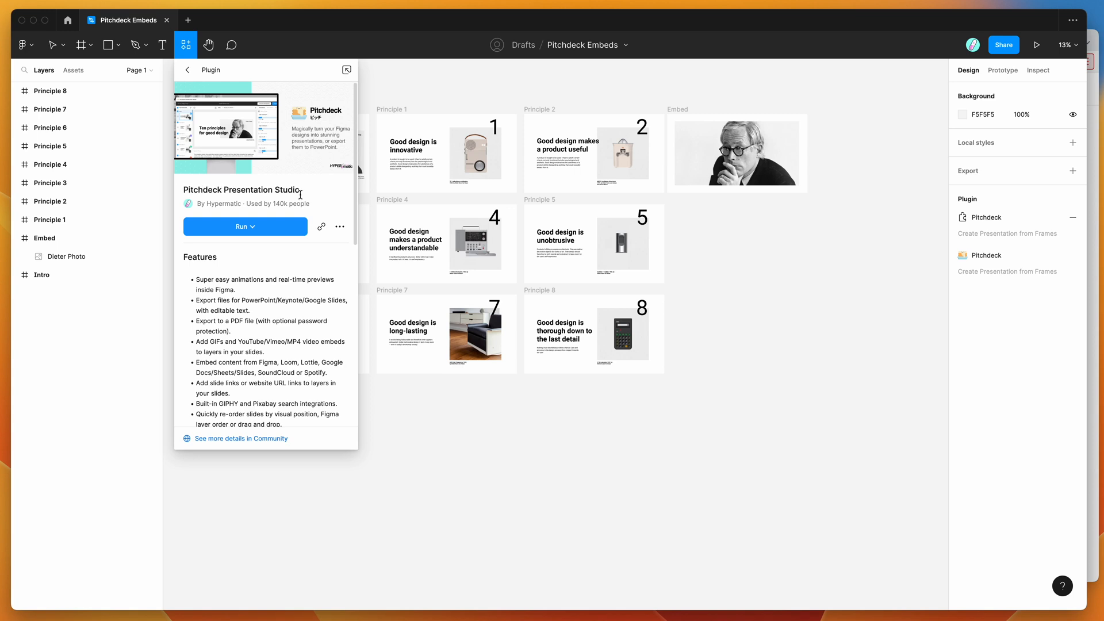
pyautogui.moveTo(237, 233)
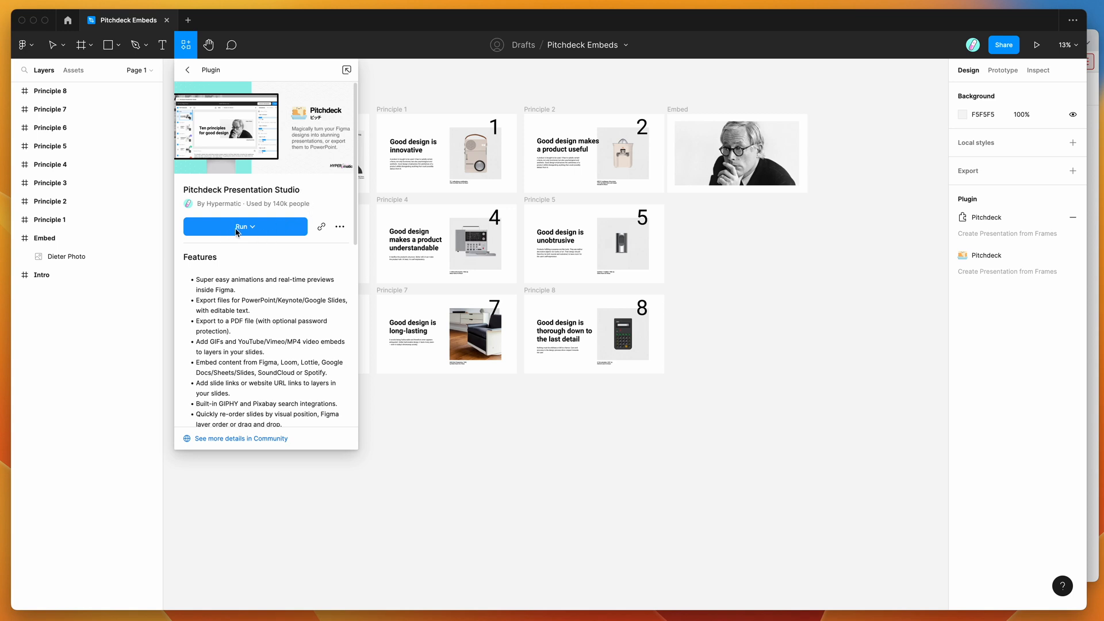
pyautogui.moveTo(340, 226)
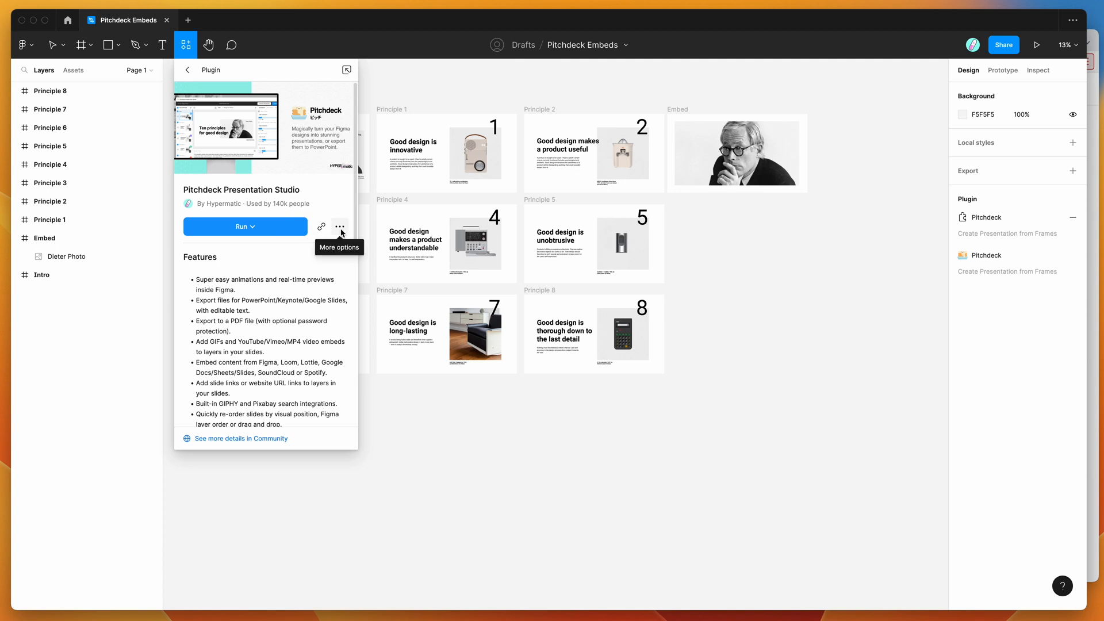
# - Close the Pitchdeck Presentation Studio plugin details panel to reveal the slide frames
pyautogui.click(340, 226)
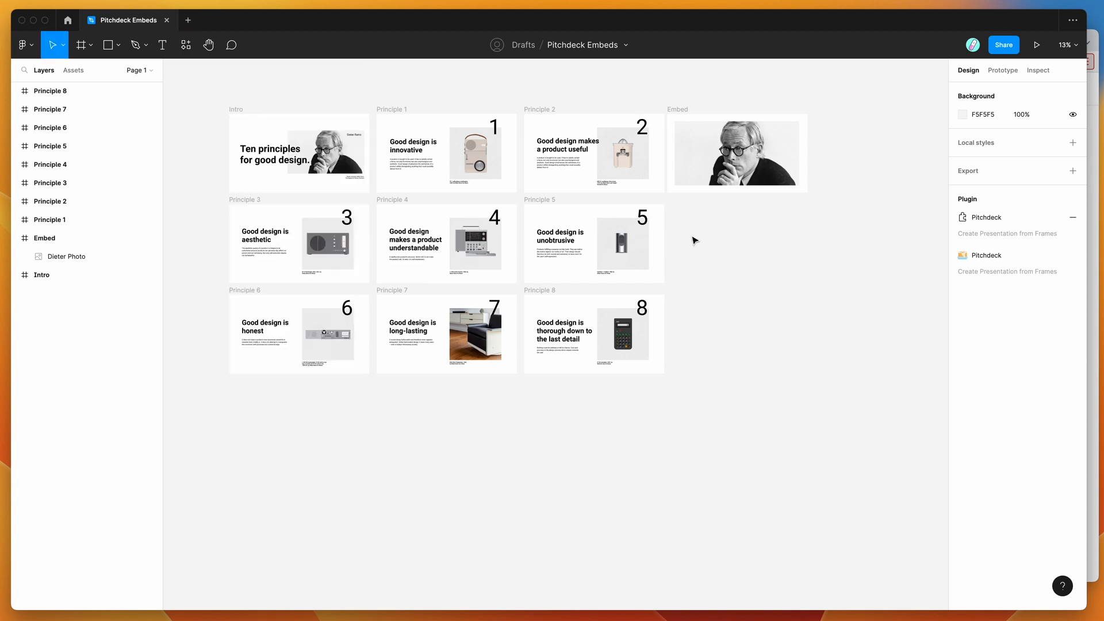
# - Right-click the canvas to reach Plugins and recent Pitchdeck Presentation Studio
pyautogui.rightClick(694, 241)
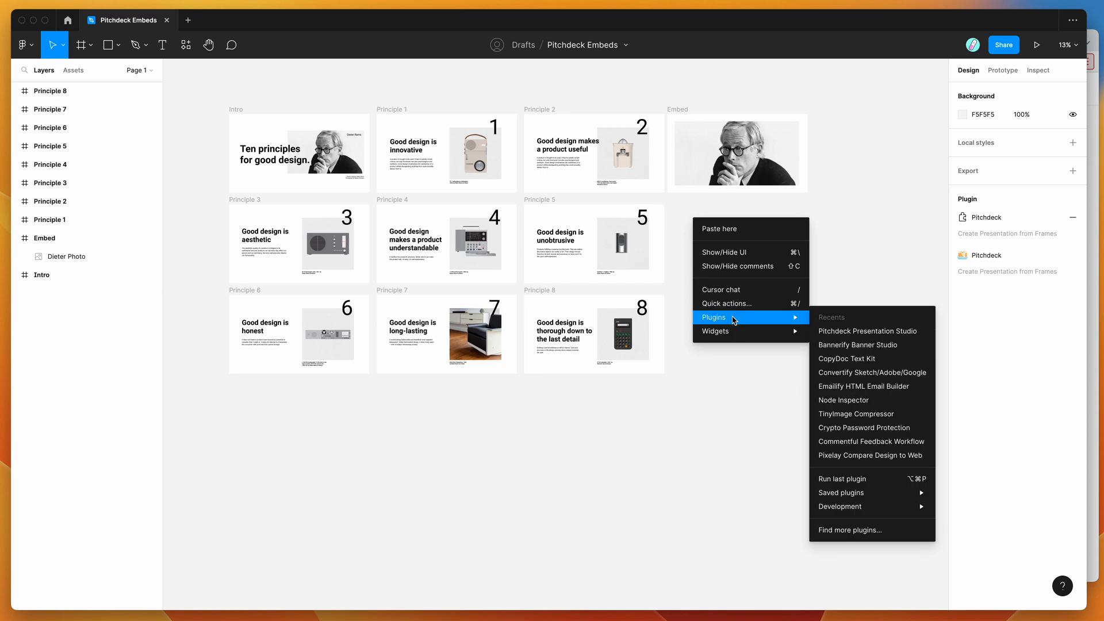
pyautogui.moveTo(840, 493)
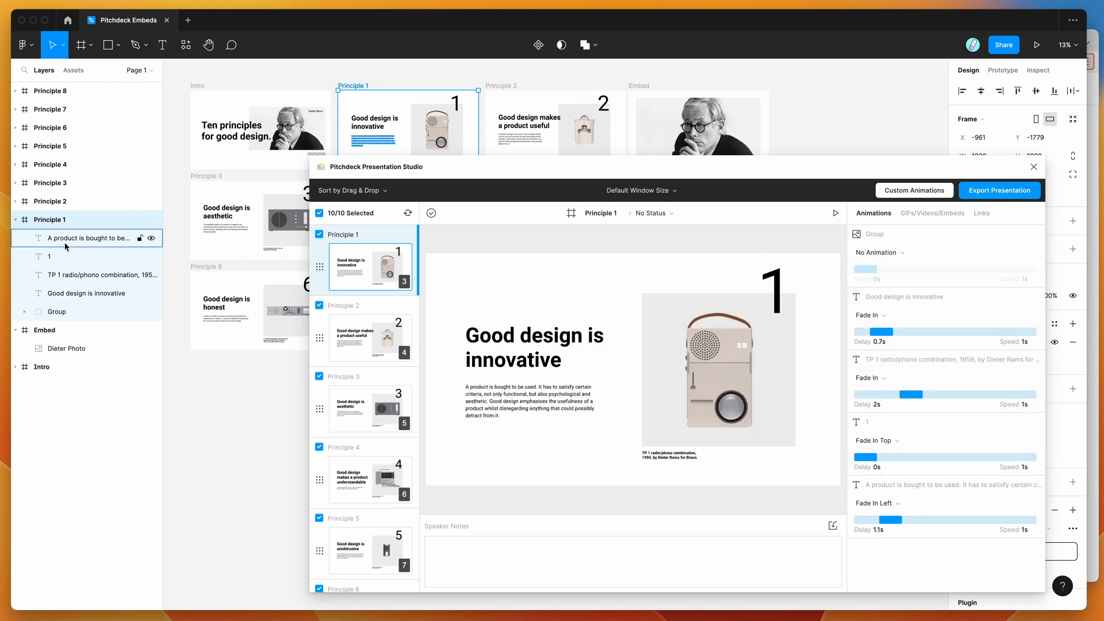
# - Select the heading, then the Dieter Photo layer in the Embed frame
pyautogui.click(86, 294)
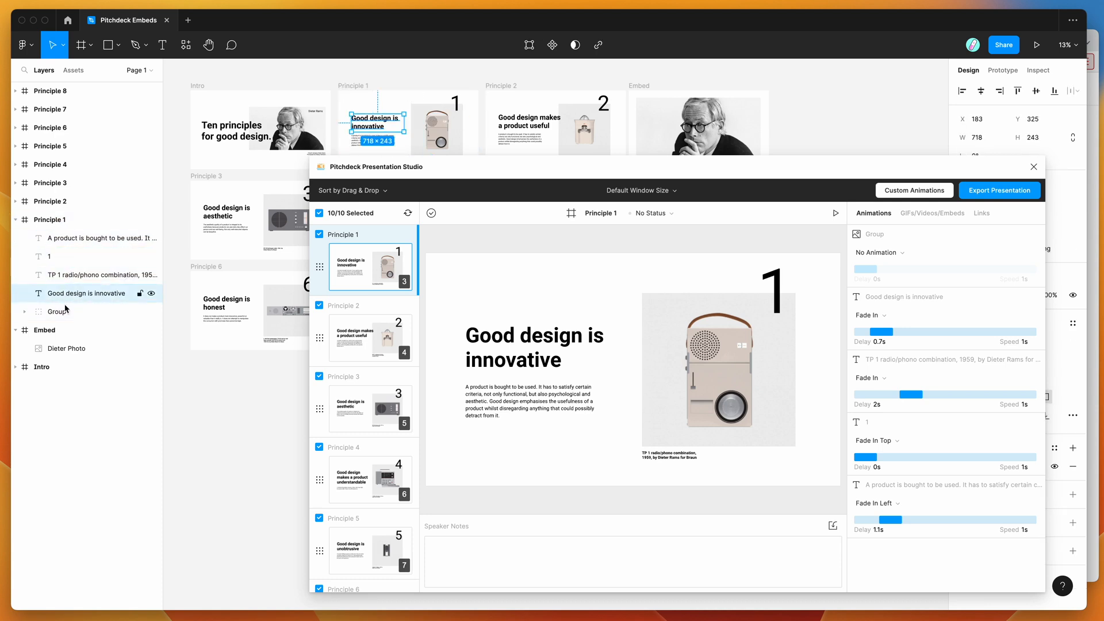
pyautogui.click(49, 219)
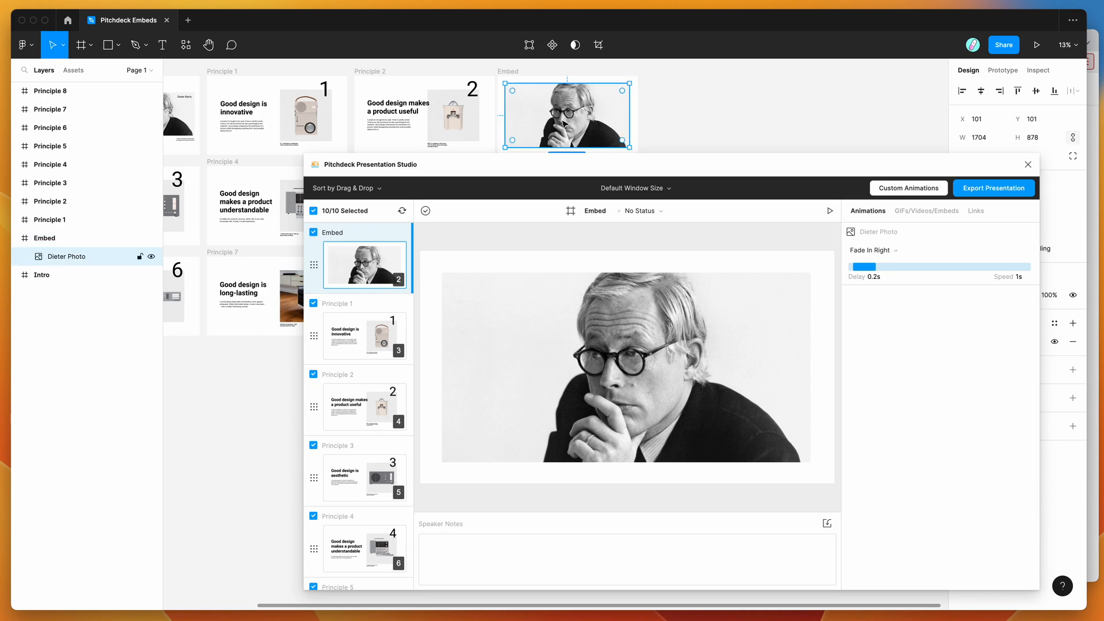
pyautogui.moveTo(607, 124)
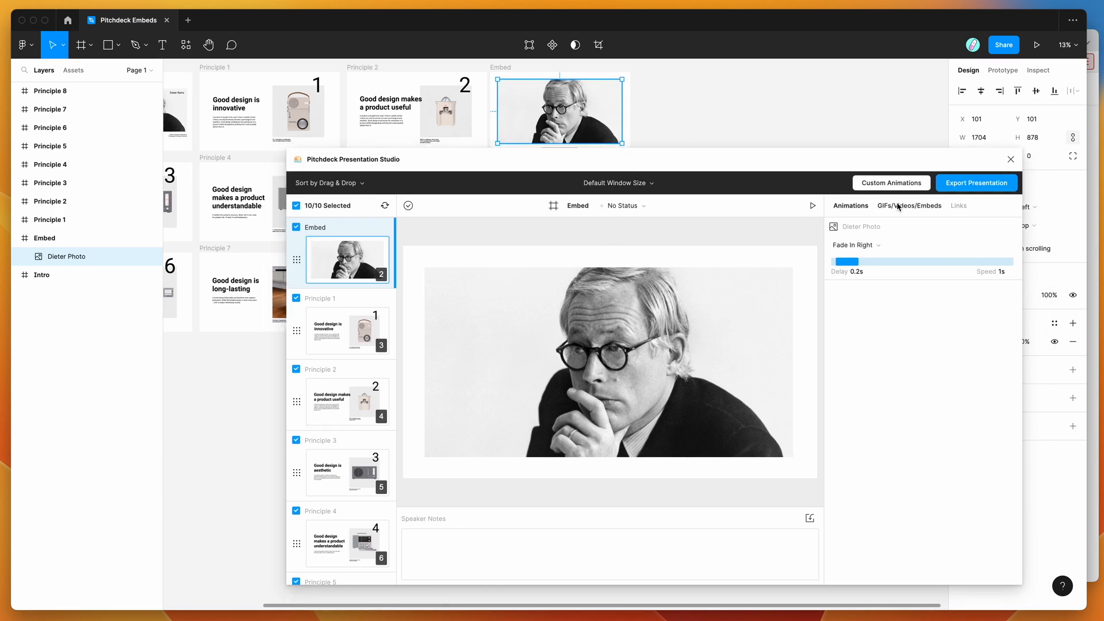
pyautogui.moveTo(898, 210)
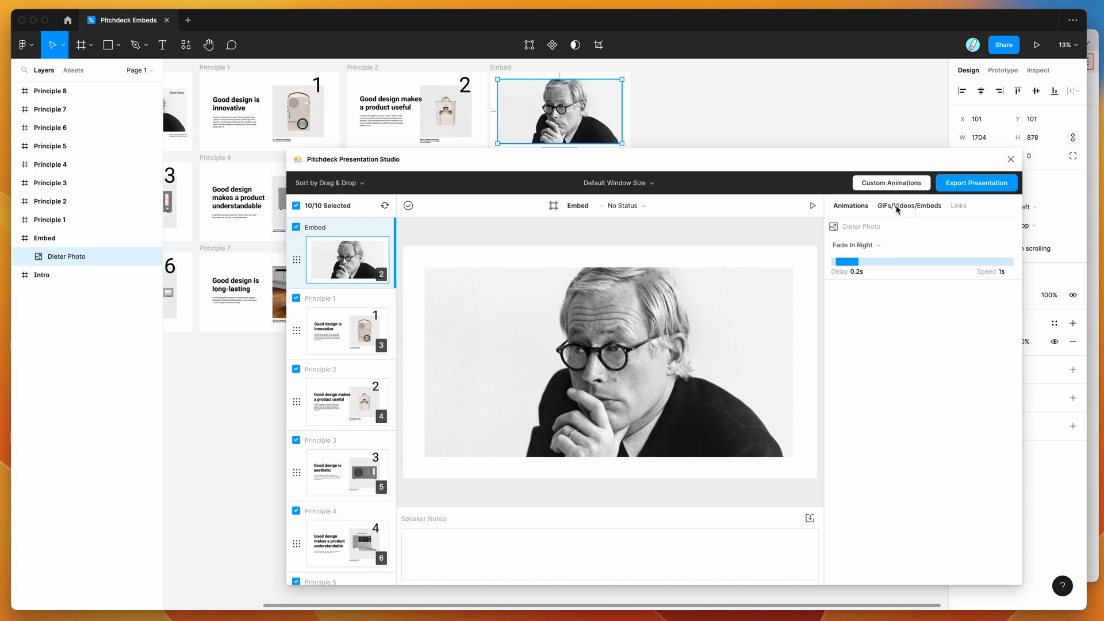
# - Show the Dieter Photo's GIFs/Videos/Embeds options and open the Supported Embeds docs
pyautogui.click(909, 205)
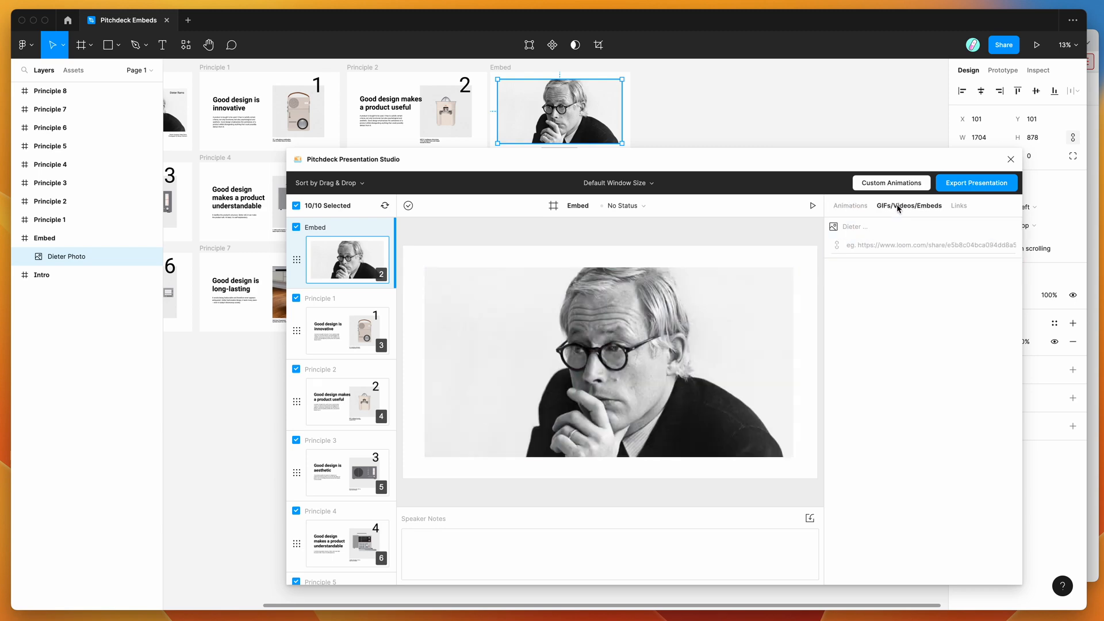
pyautogui.moveTo(887, 296)
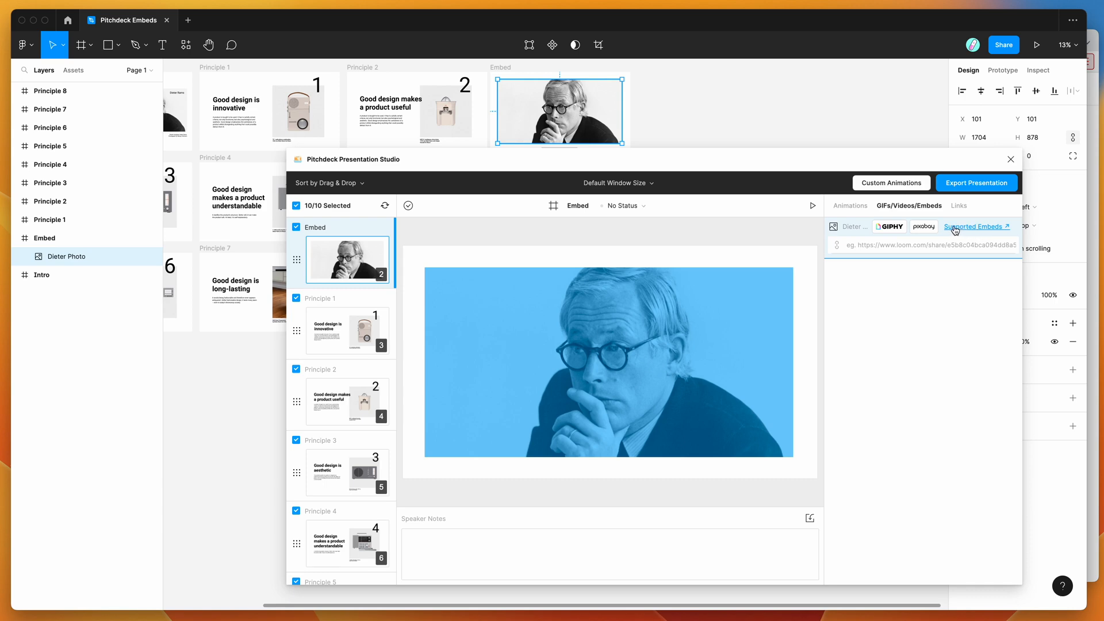
pyautogui.moveTo(968, 231)
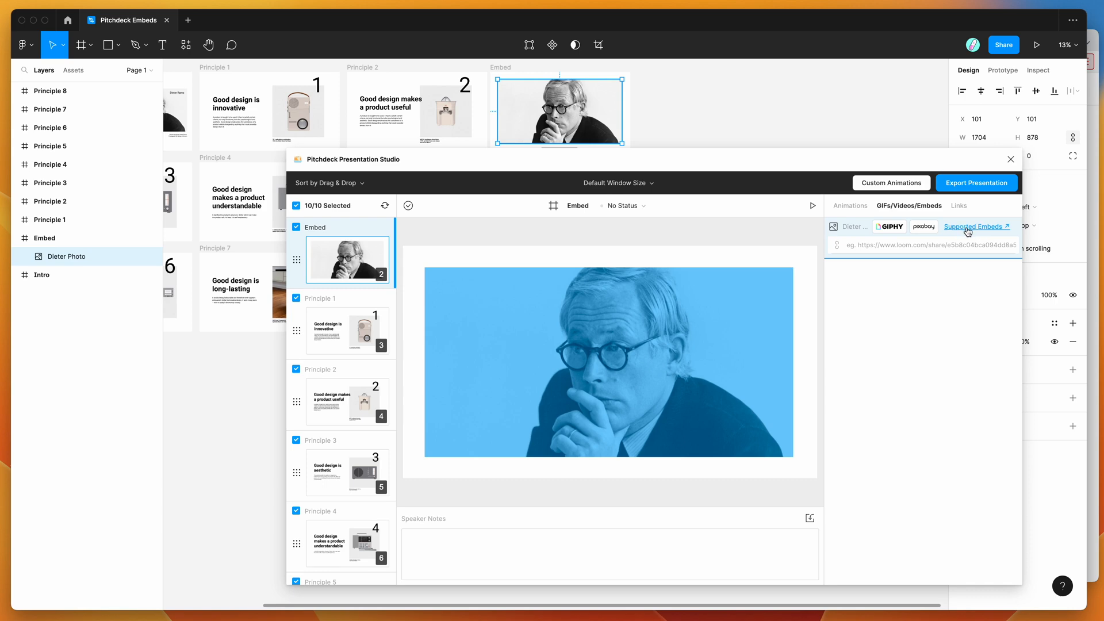
pyautogui.click(973, 227)
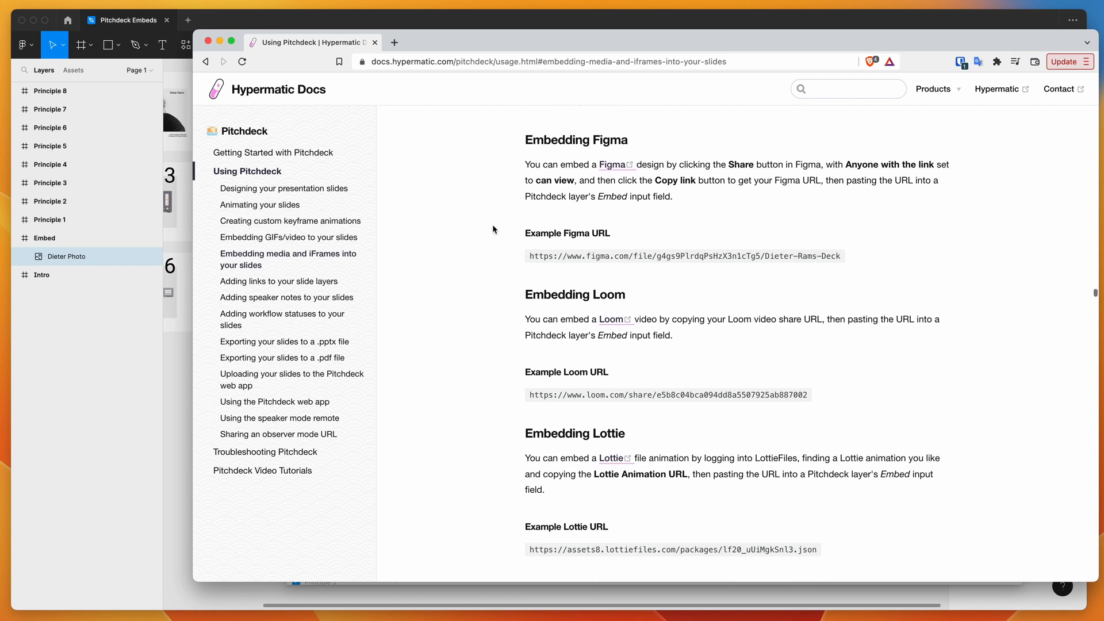
# - Scroll the Hypermatic Docs down through the Figma and Lottie embedding sections
pyautogui.scroll(-3)
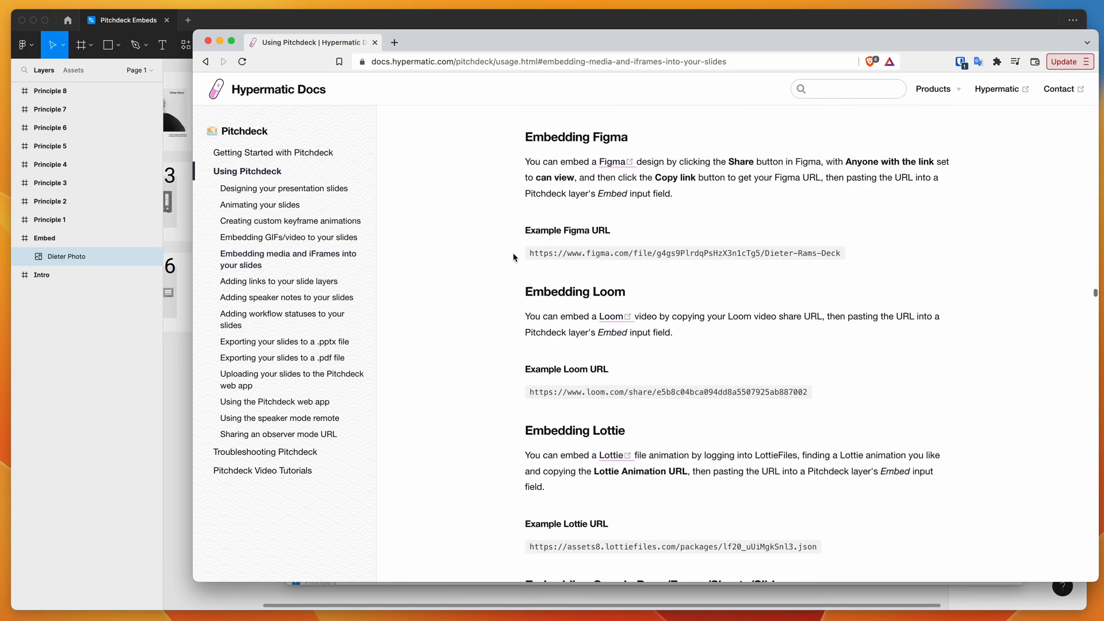
pyautogui.scroll(-3)
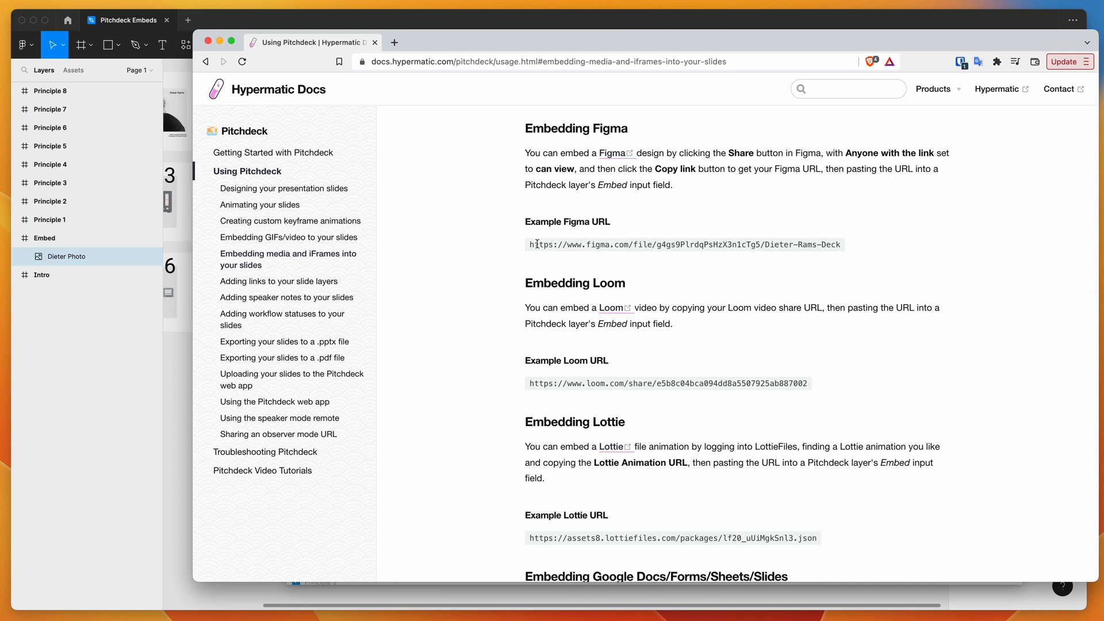
pyautogui.moveTo(142, 360)
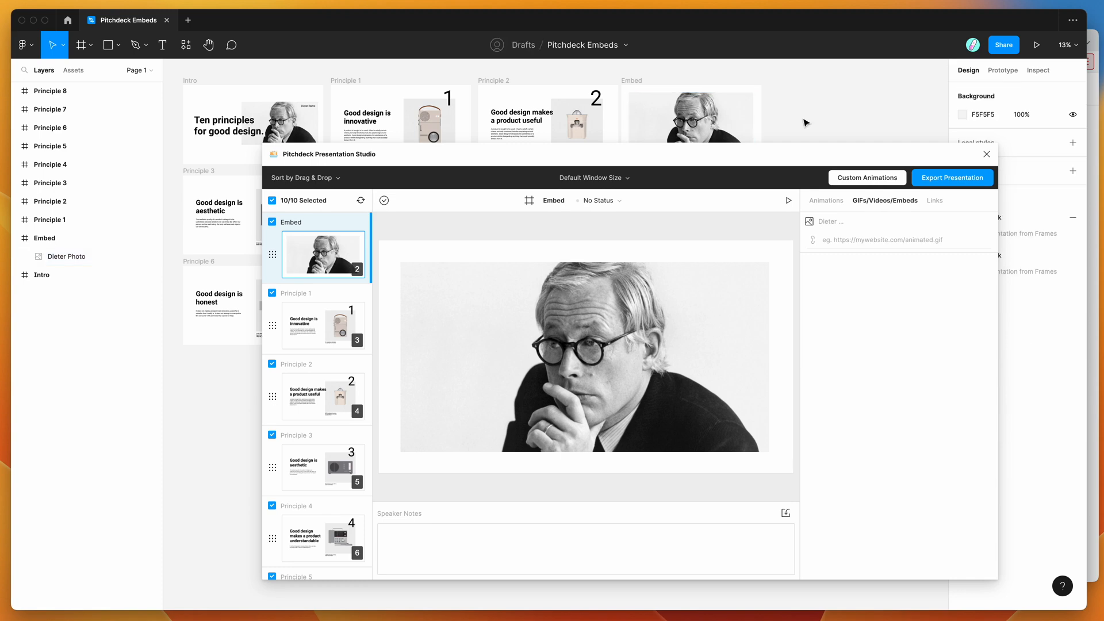
pyautogui.moveTo(823, 114)
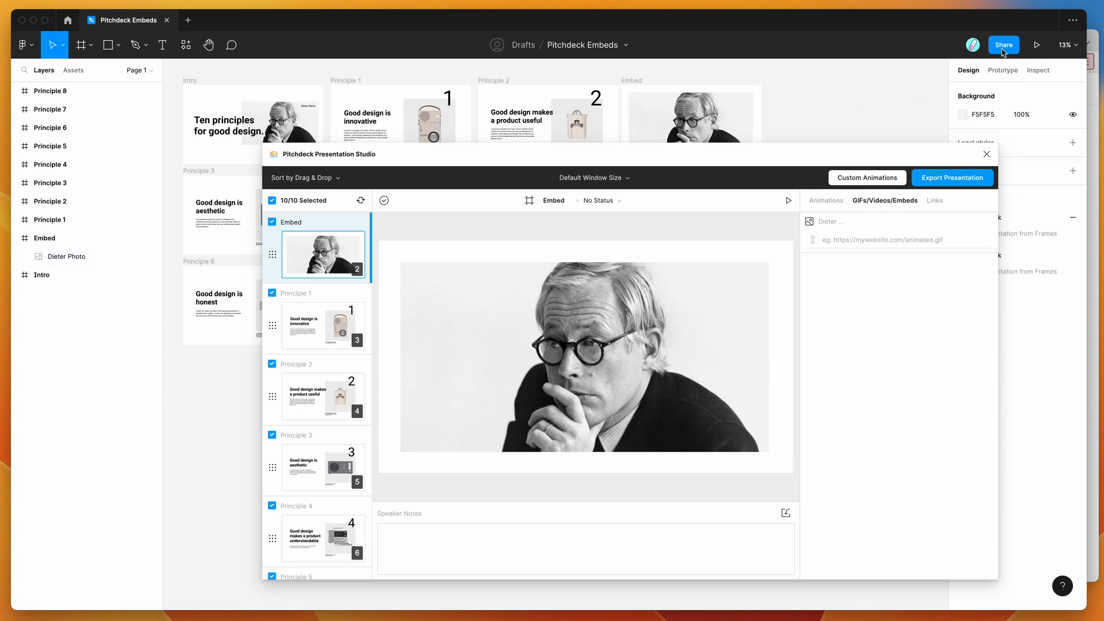
pyautogui.moveTo(1006, 47)
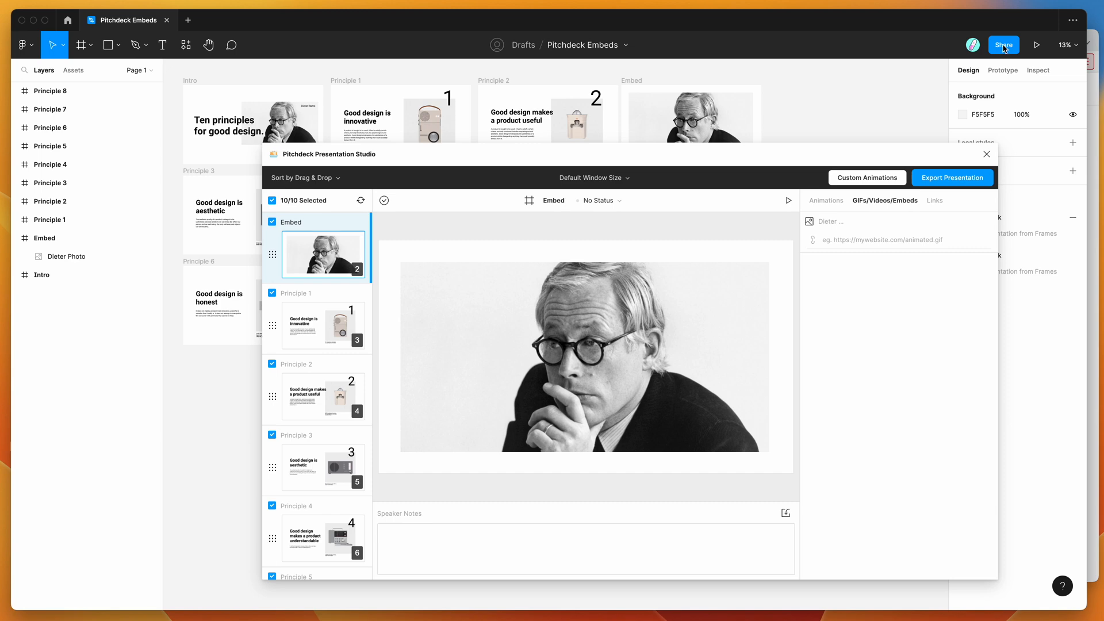
# - Copy the Pitchdeck Embeds share link with anyone-with-link view access
pyautogui.click(1003, 45)
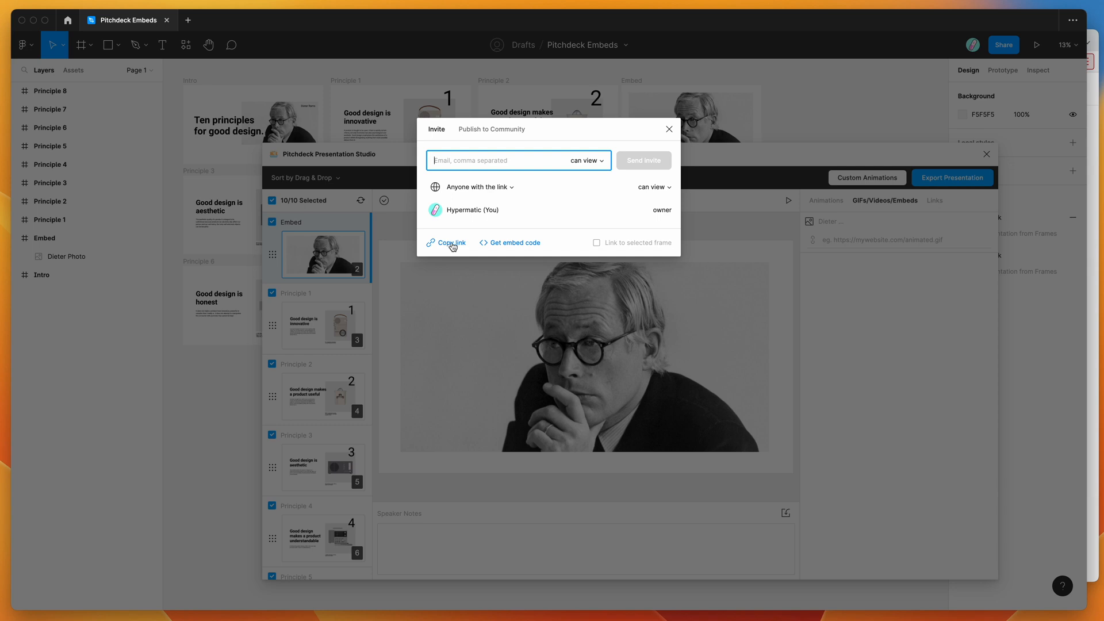
pyautogui.click(451, 243)
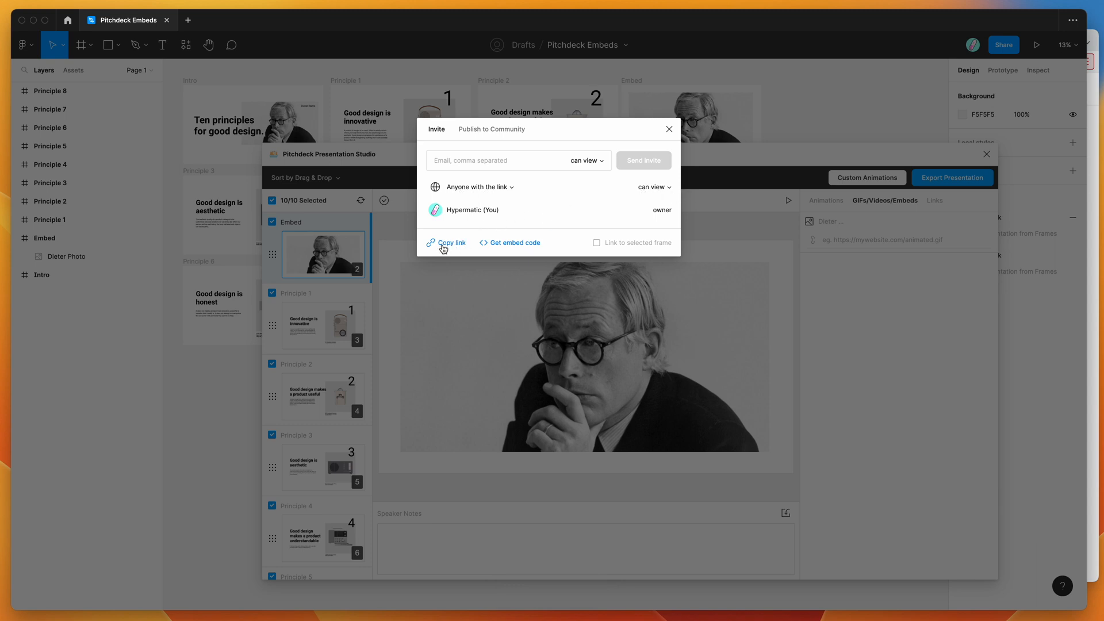
pyautogui.click(448, 243)
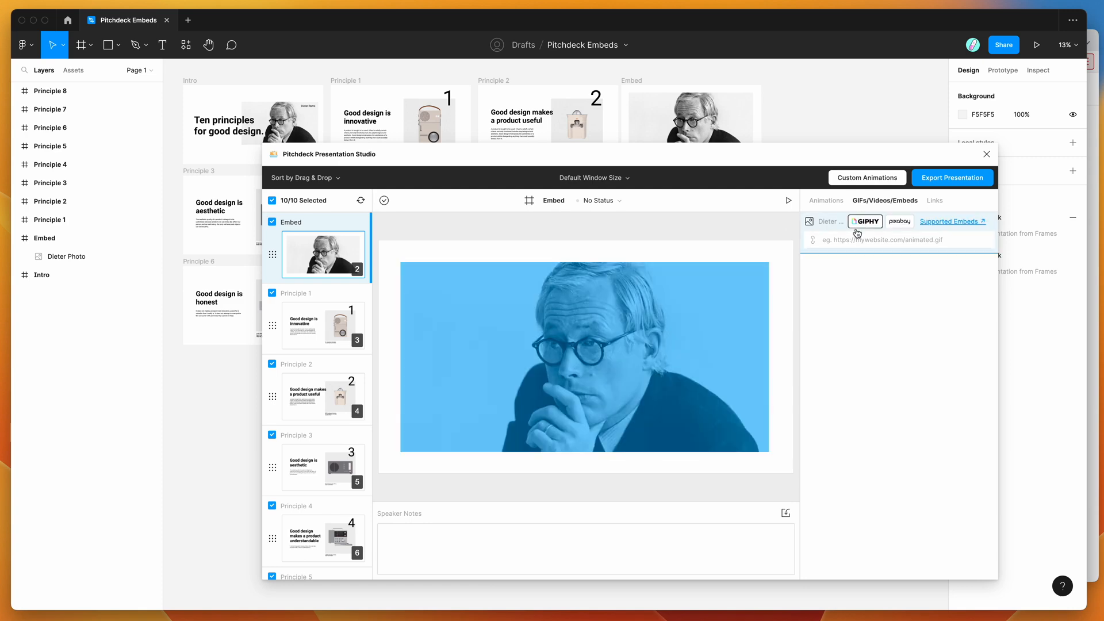
# - Paste the Figma file URL into the Dieter Photo embed field and zoom out the preview
pyautogui.click(898, 240)
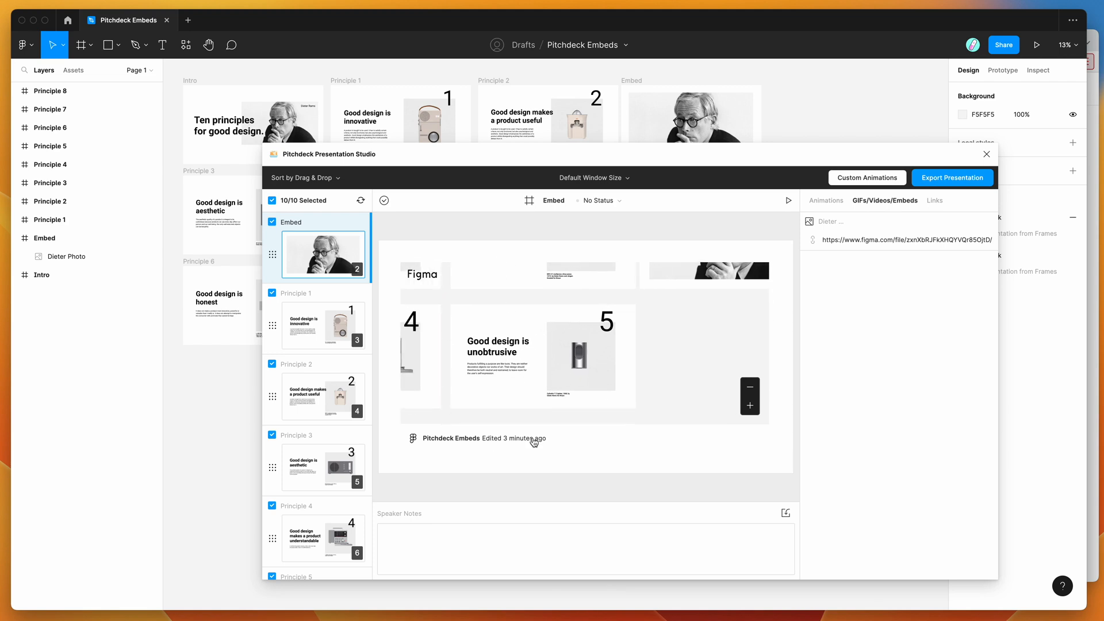
pyautogui.moveTo(598, 245)
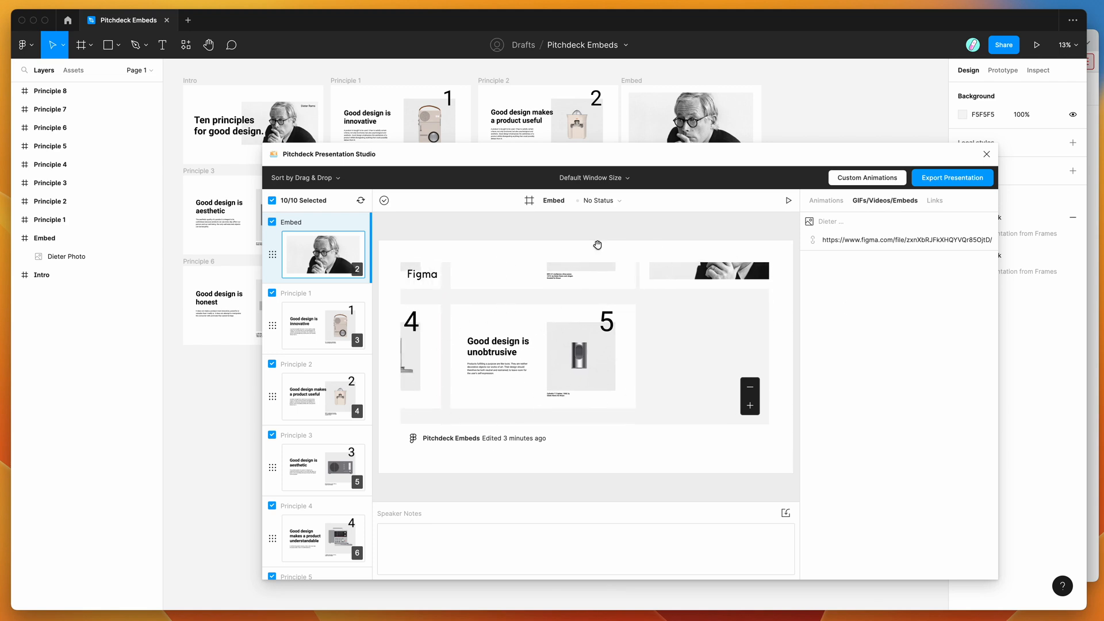
pyautogui.moveTo(617, 356)
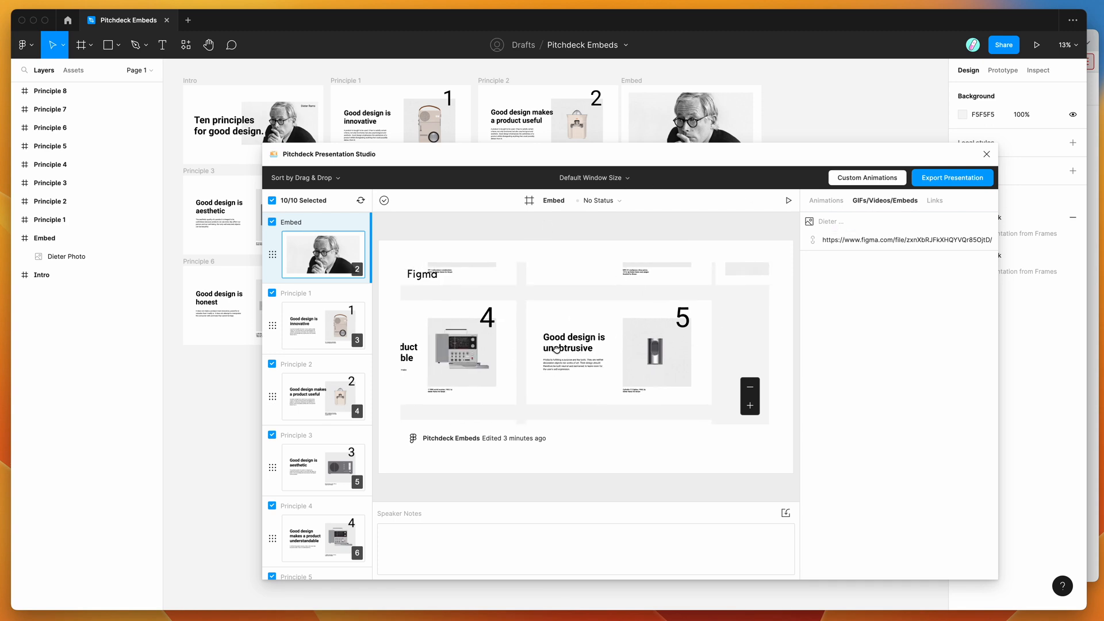
pyautogui.click(750, 388)
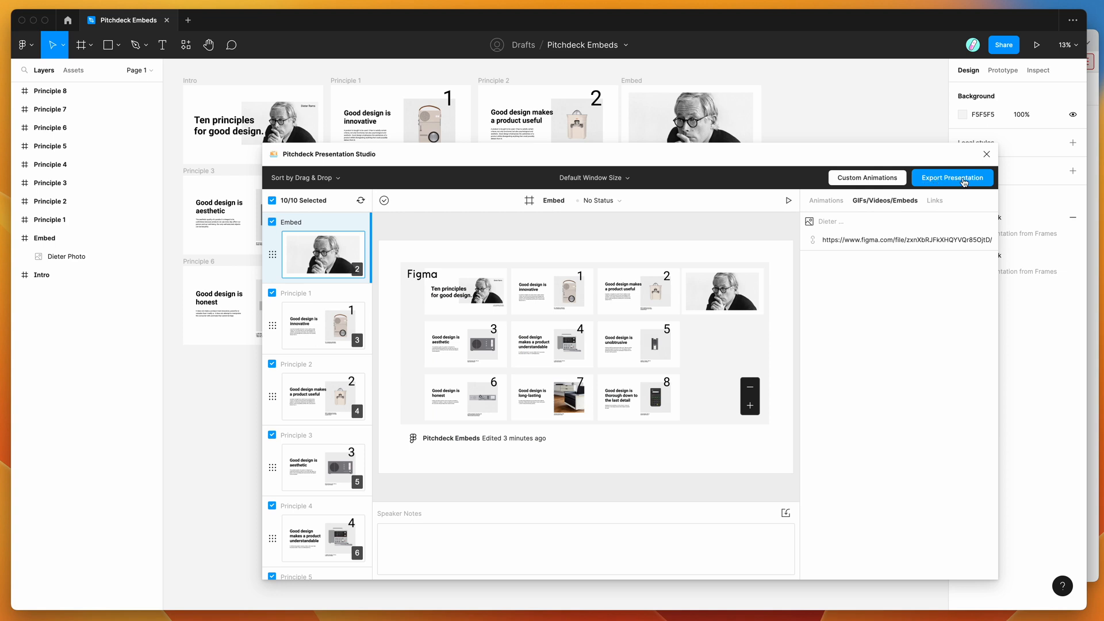
# - Update the web presentation using the Pitchdeck Presentation (Web URL) export format
pyautogui.click(952, 177)
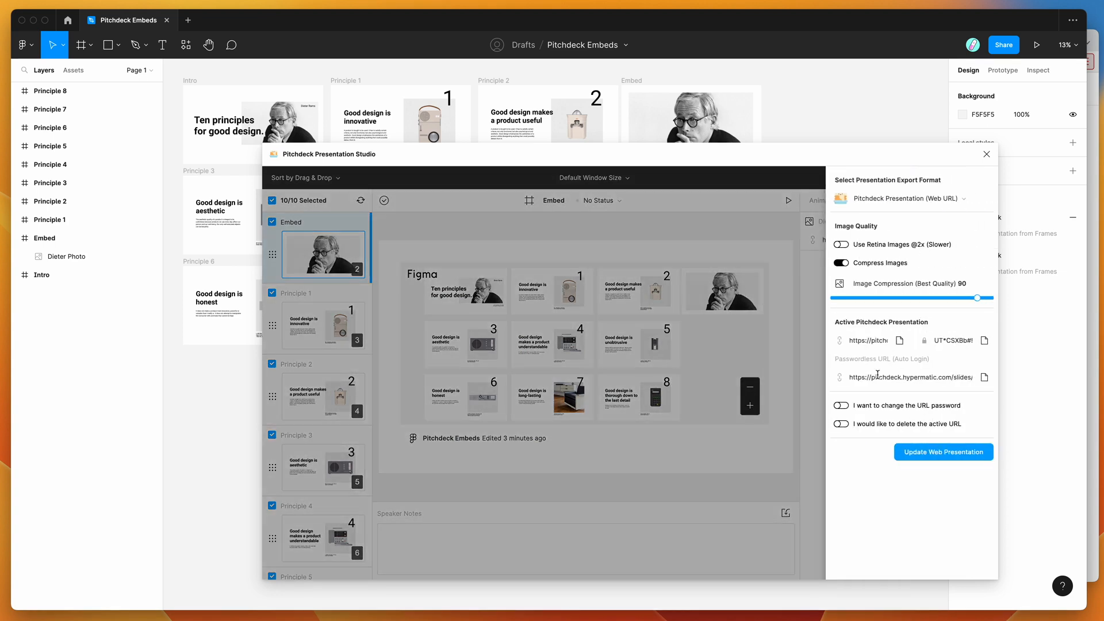
pyautogui.moveTo(901, 360)
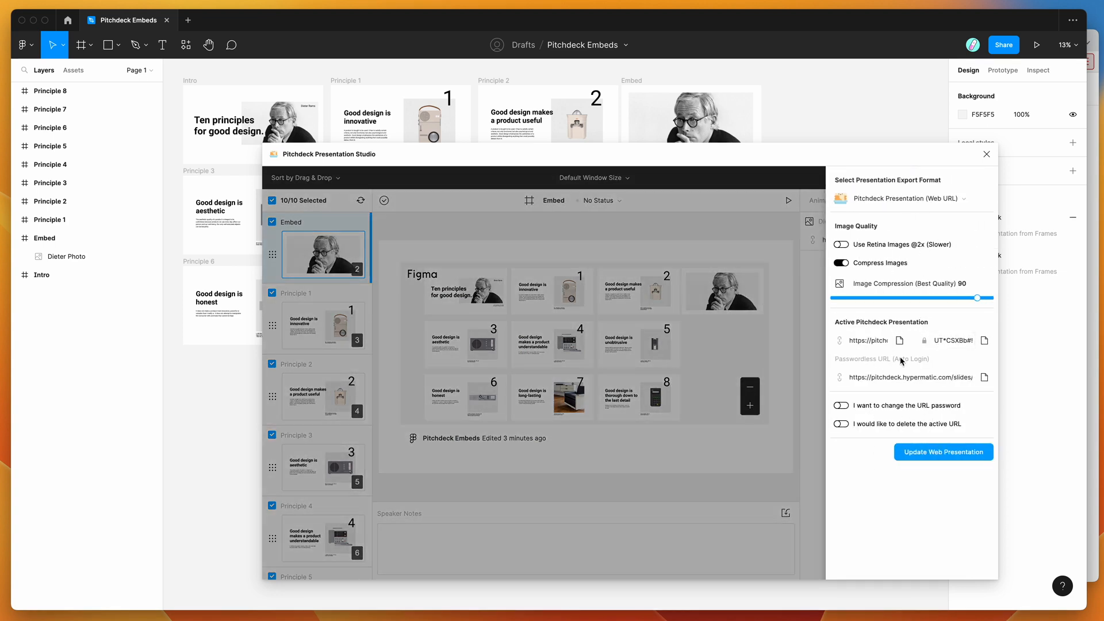
pyautogui.moveTo(925, 460)
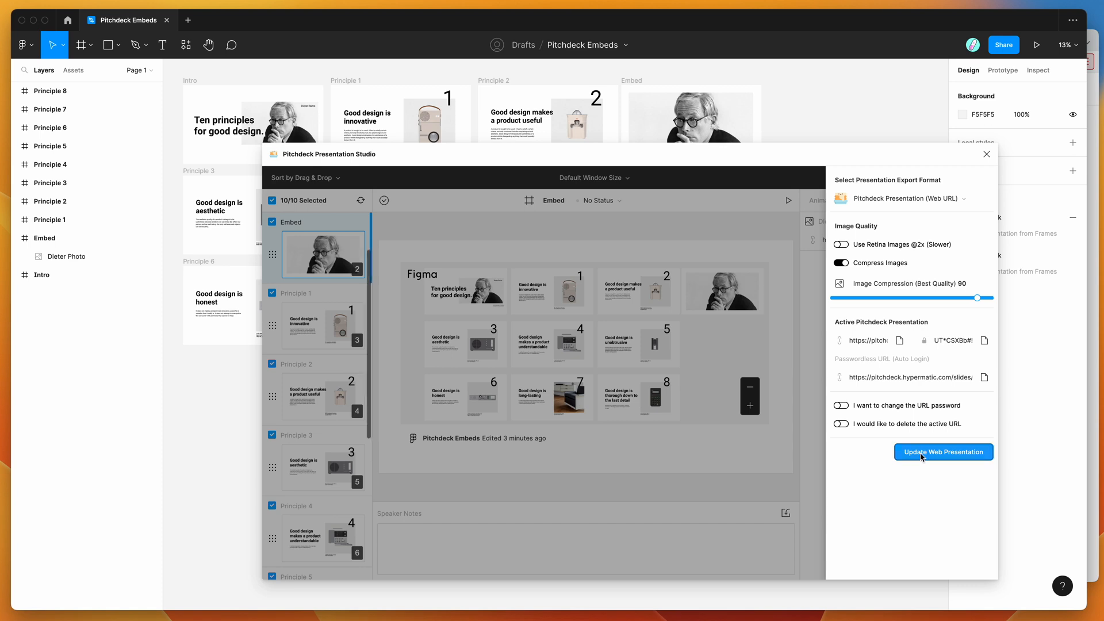
pyautogui.click(944, 453)
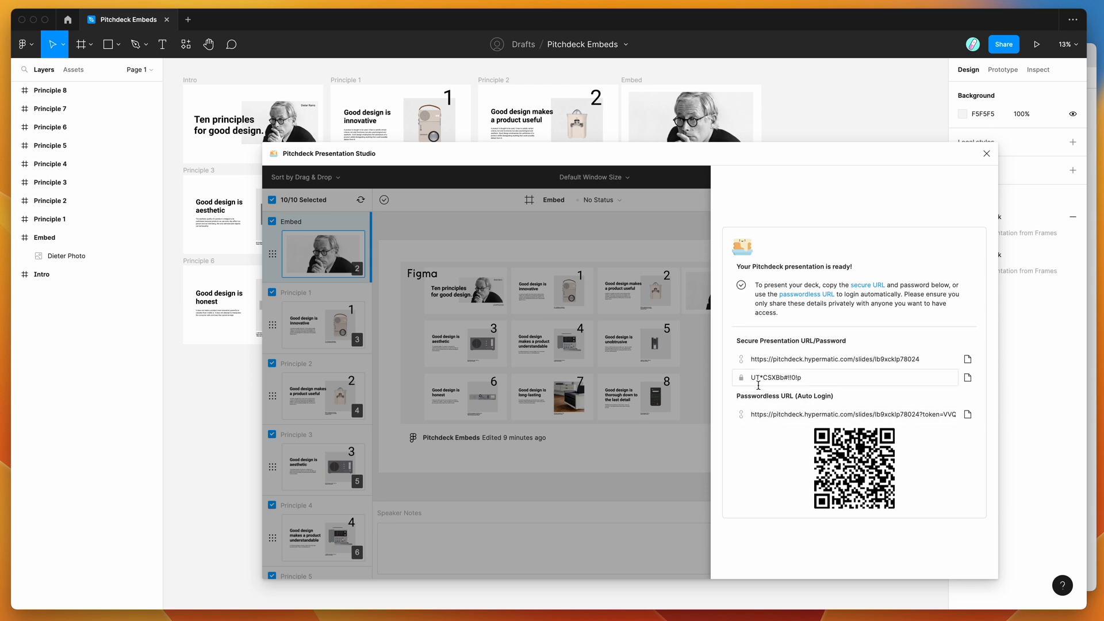
# - Open the published presentation via its passwordless link
pyautogui.click(967, 415)
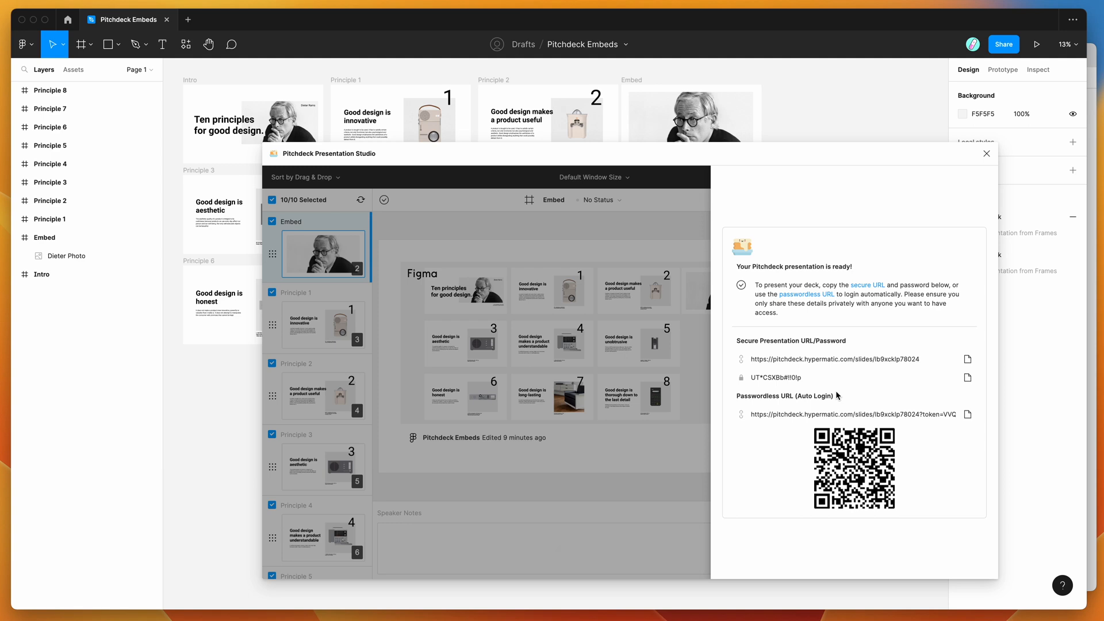
pyautogui.moveTo(1095, 419)
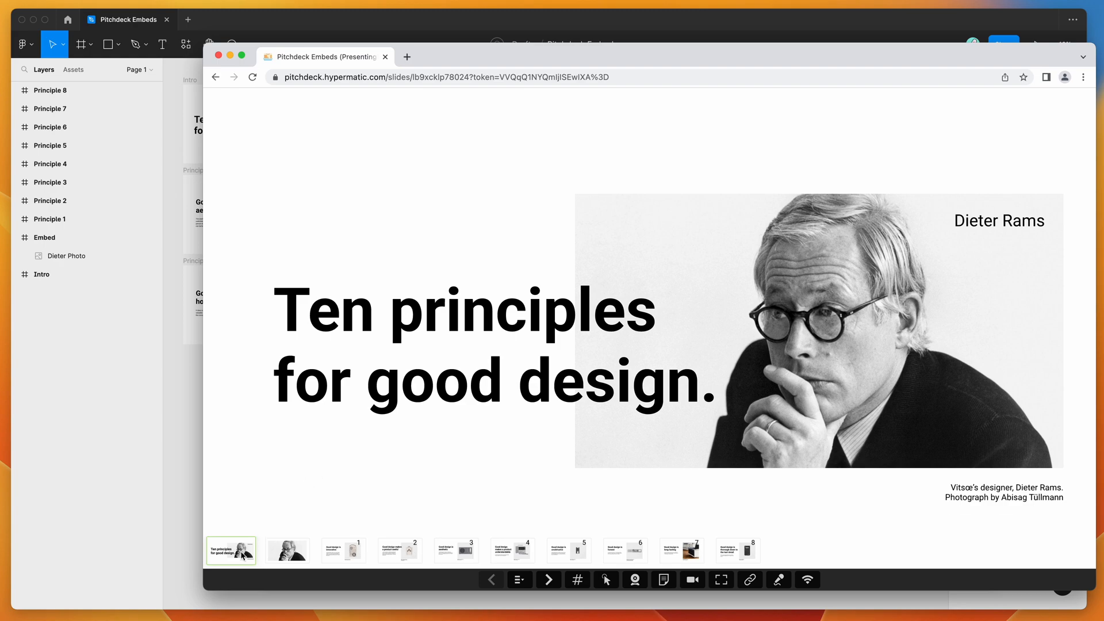
# - Jump through slide thumbnails, from Good design makes a product useful onward
pyautogui.click(400, 550)
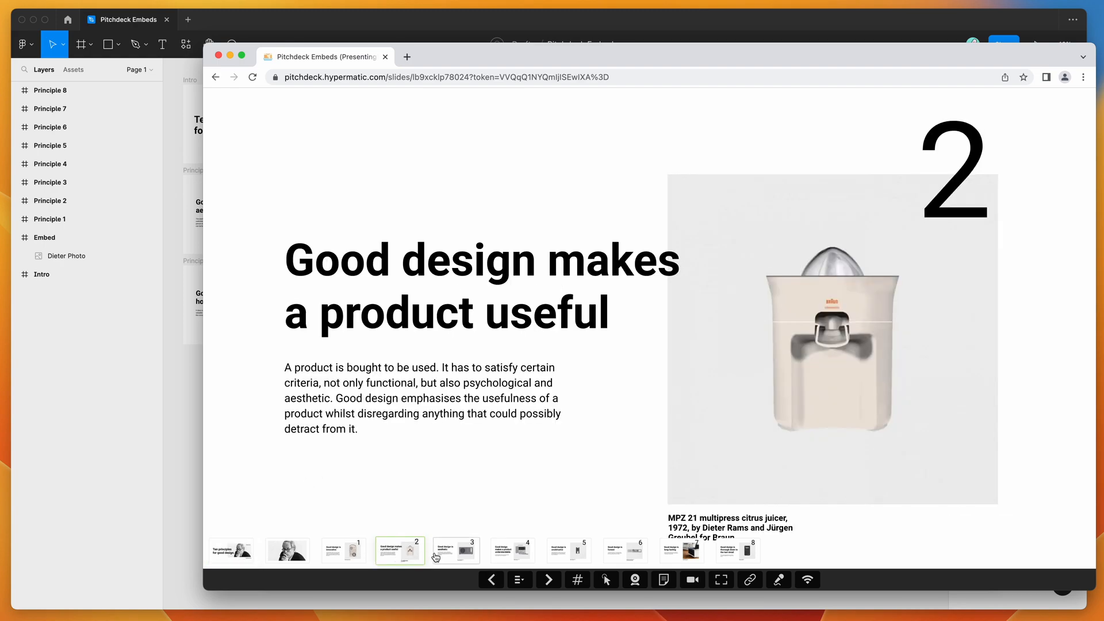
pyautogui.click(570, 550)
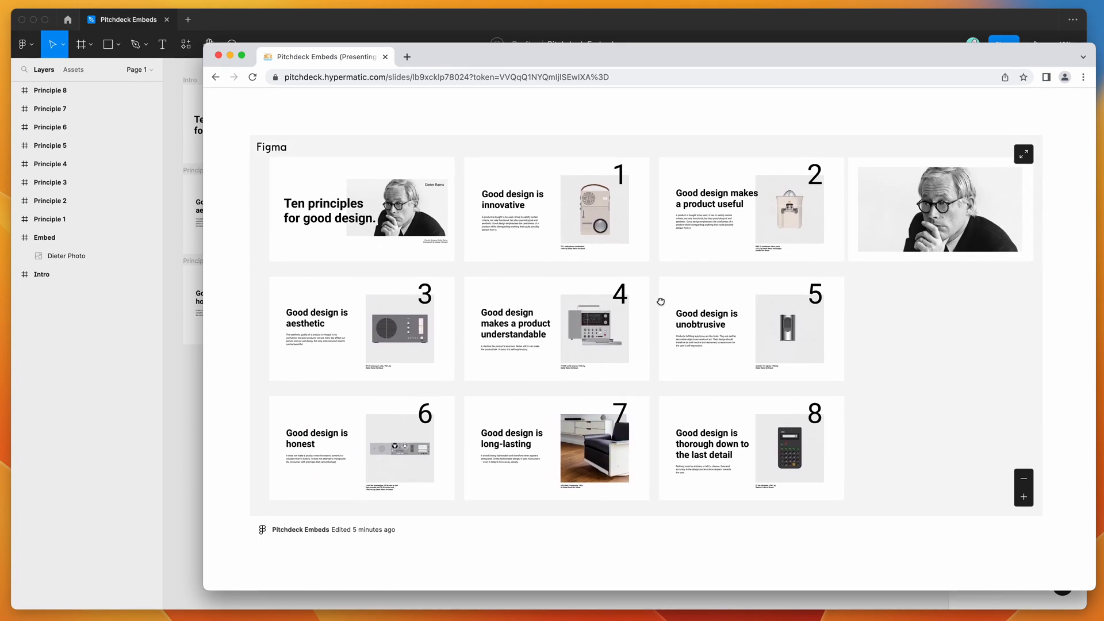
# - Zoom twice into the live Figma embed to inspect the slide frames
pyautogui.click(1024, 497)
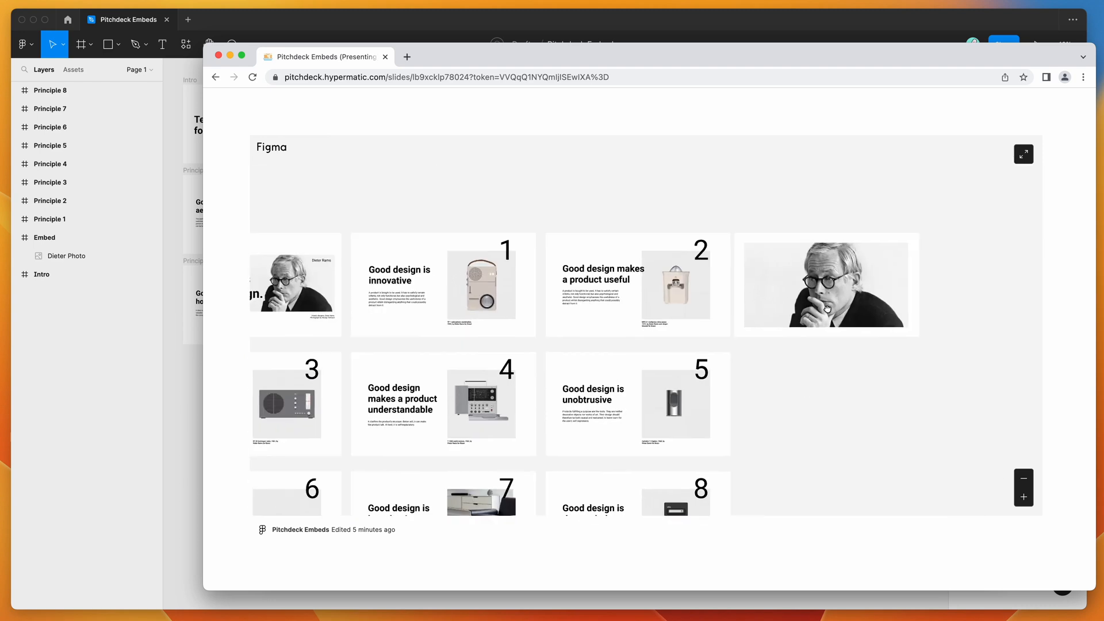
pyautogui.click(1024, 479)
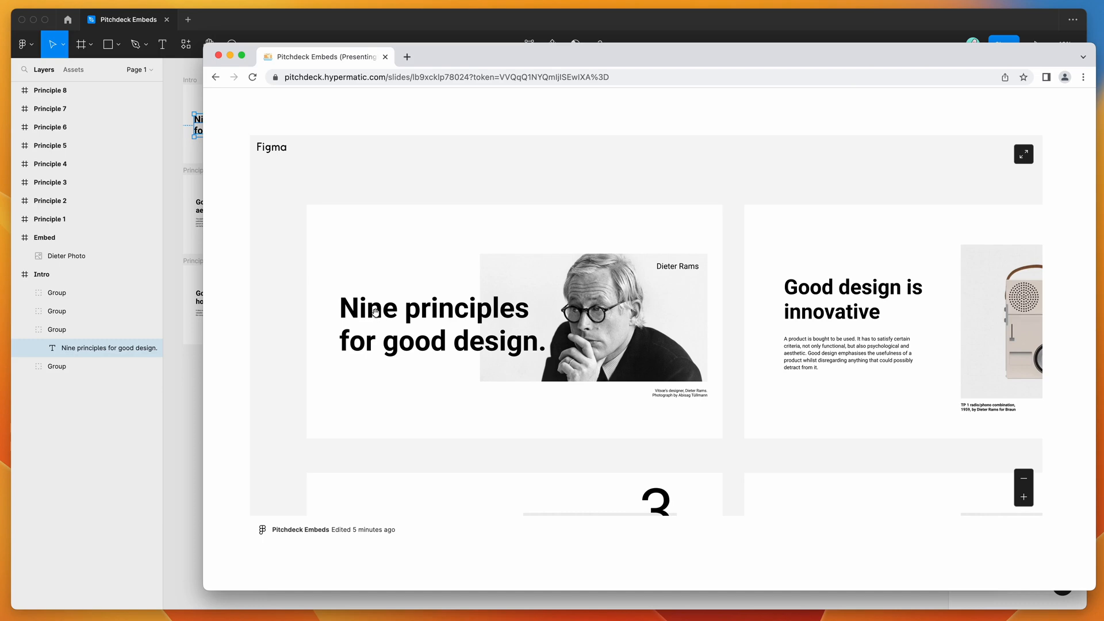
pyautogui.moveTo(413, 322)
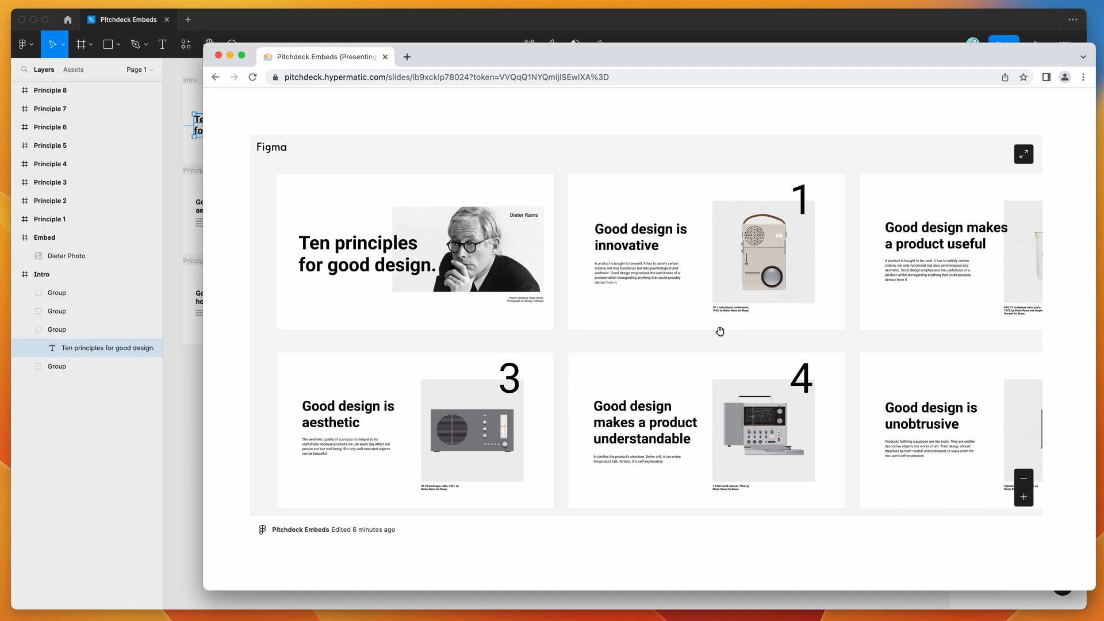
# - Scroll down the presentation to watch the embed refresh with the 'Nine'/'Ten principles' title edits
pyautogui.scroll(-3)
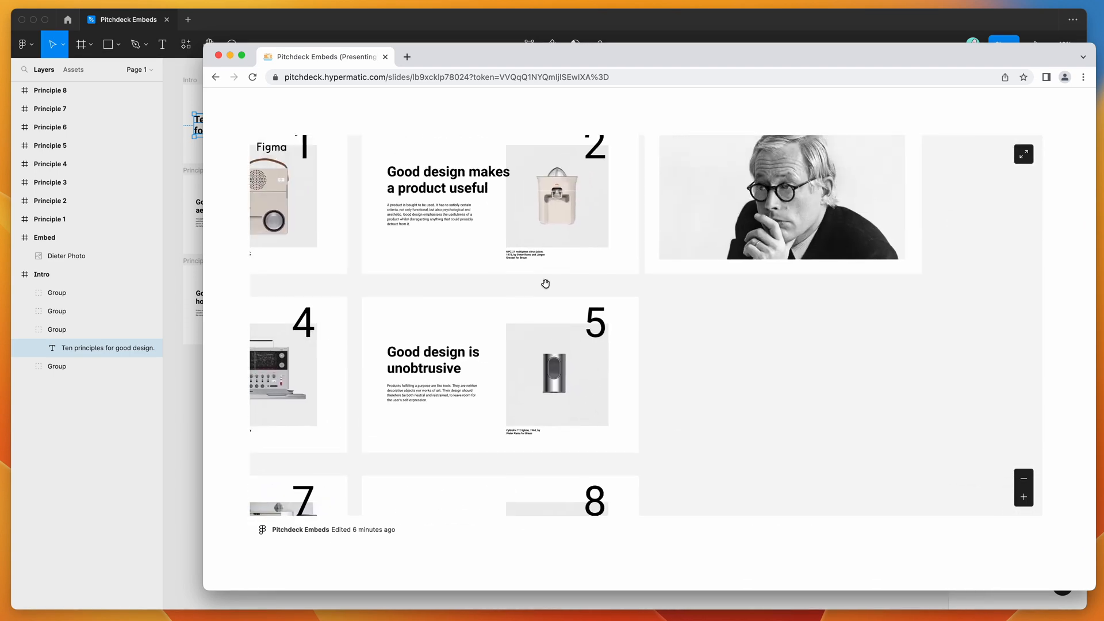
pyautogui.scroll(-3)
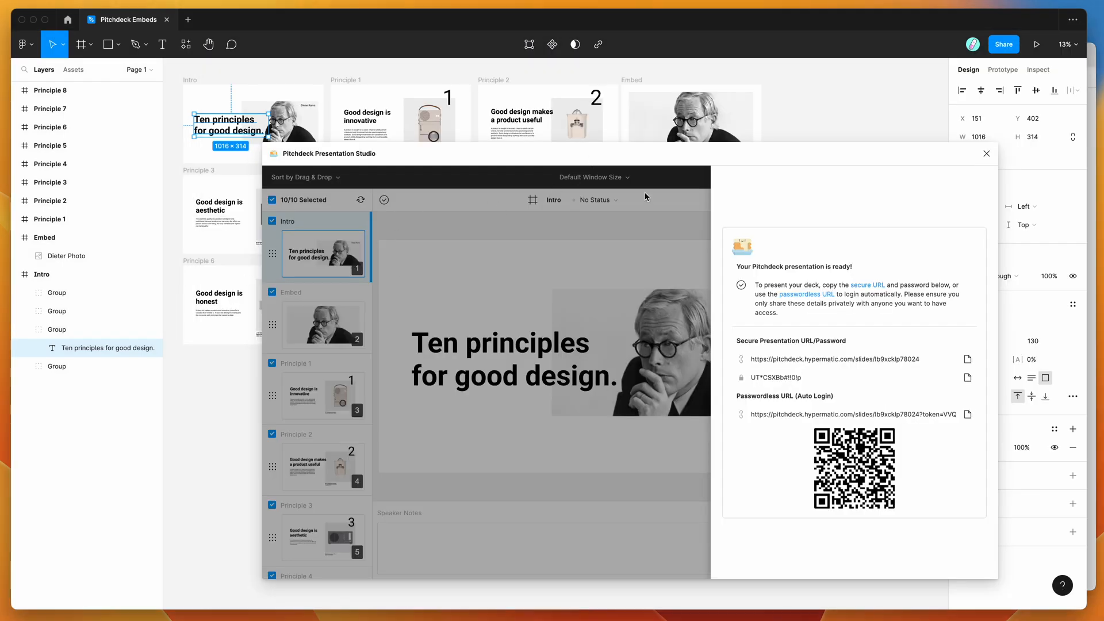
pyautogui.moveTo(650, 226)
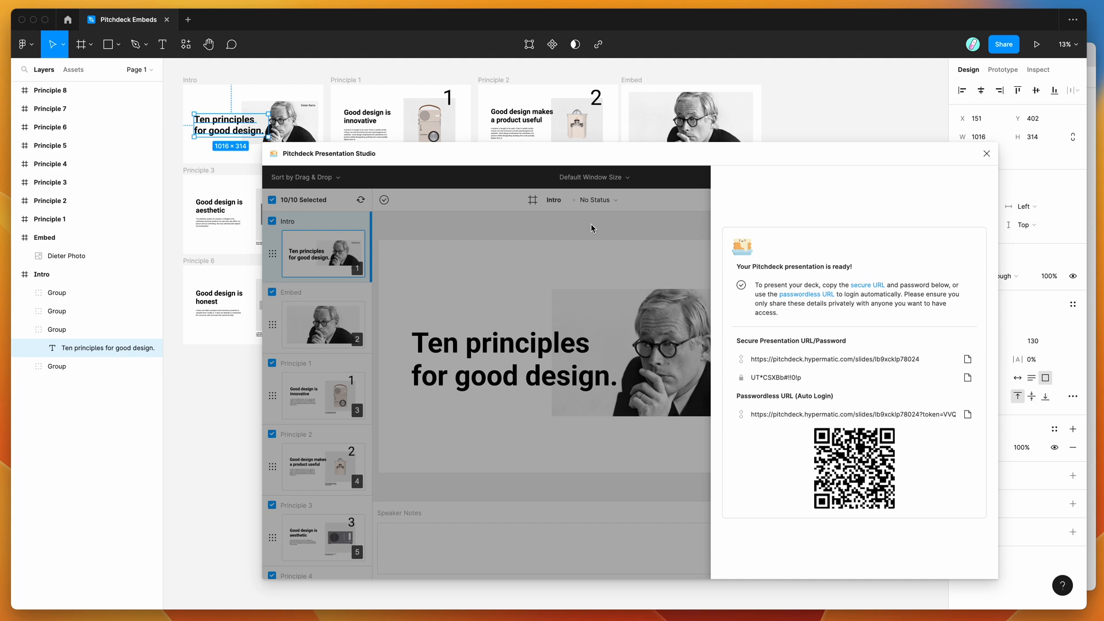
pyautogui.moveTo(597, 238)
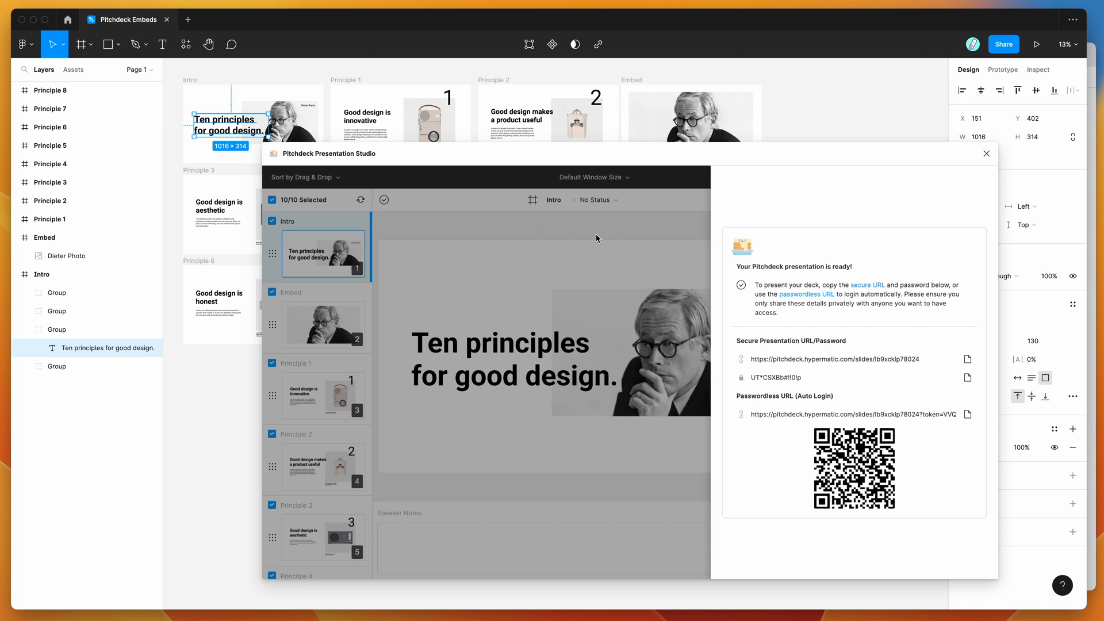
pyautogui.moveTo(569, 223)
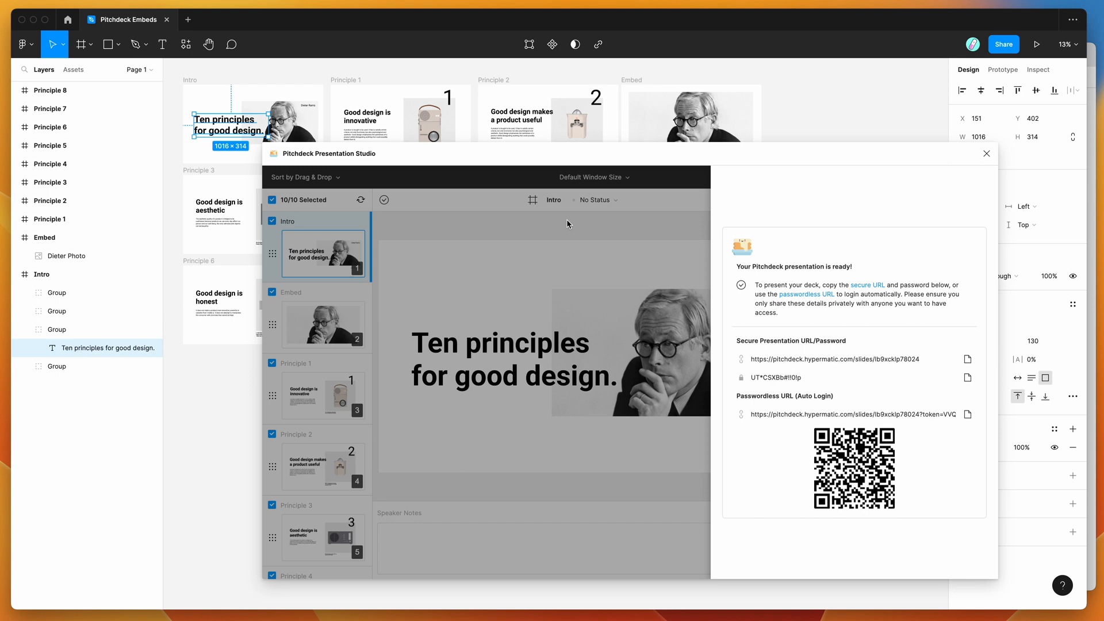
pyautogui.moveTo(834, 202)
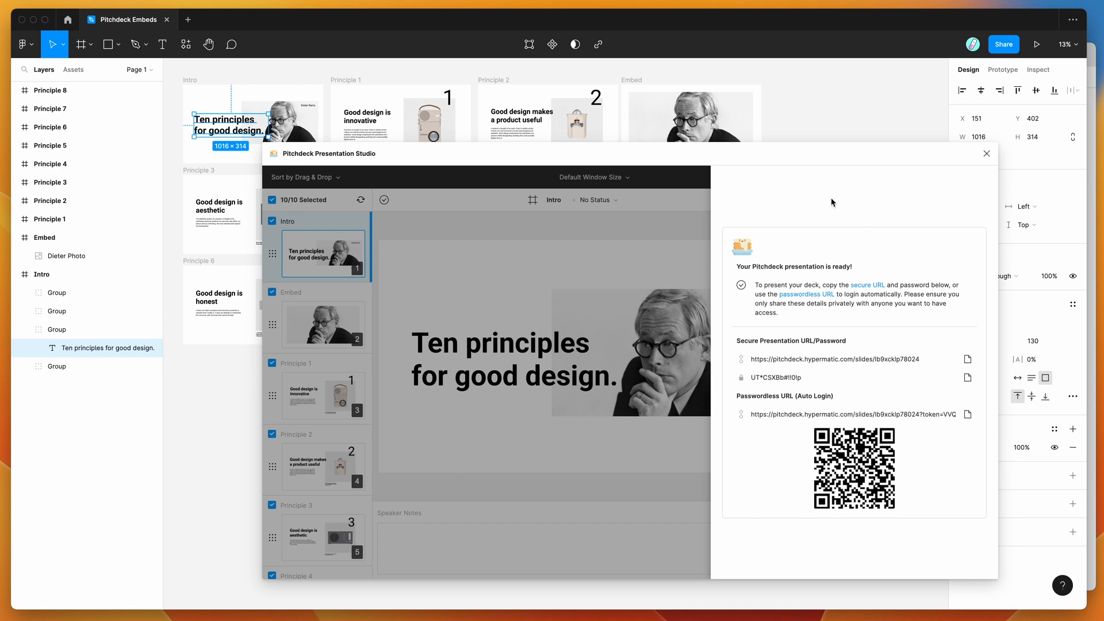
pyautogui.moveTo(732, 192)
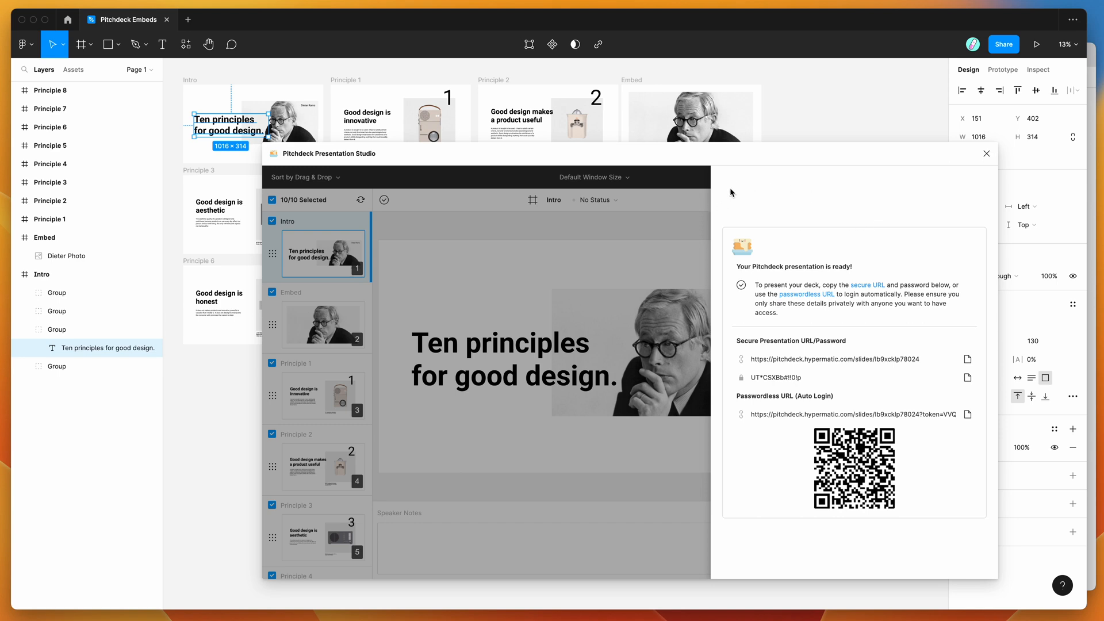
pyautogui.moveTo(721, 179)
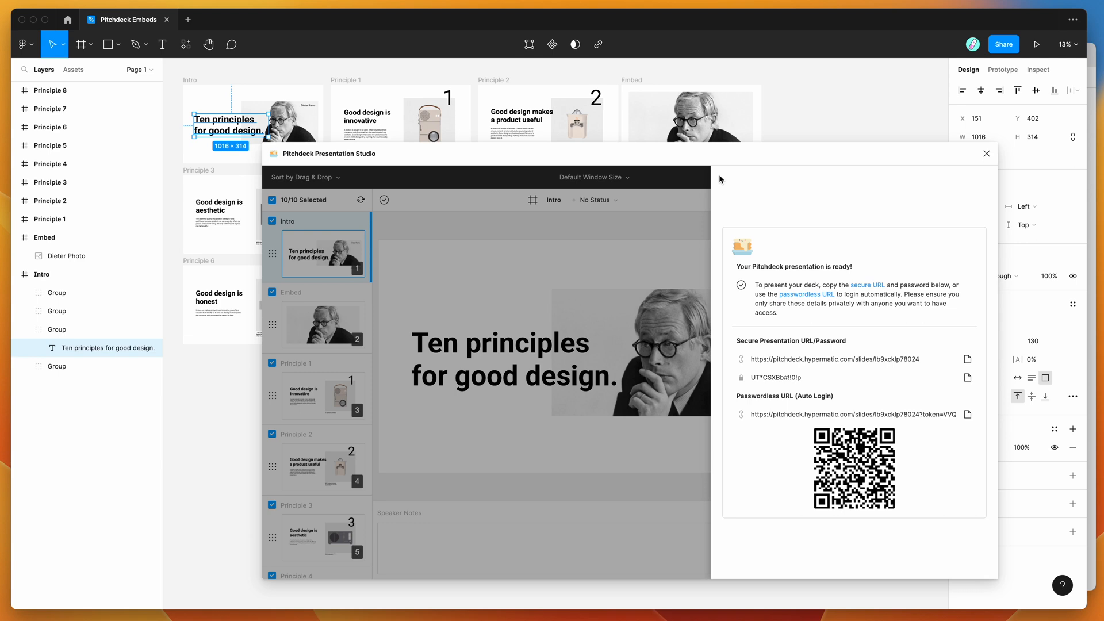
pyautogui.moveTo(727, 187)
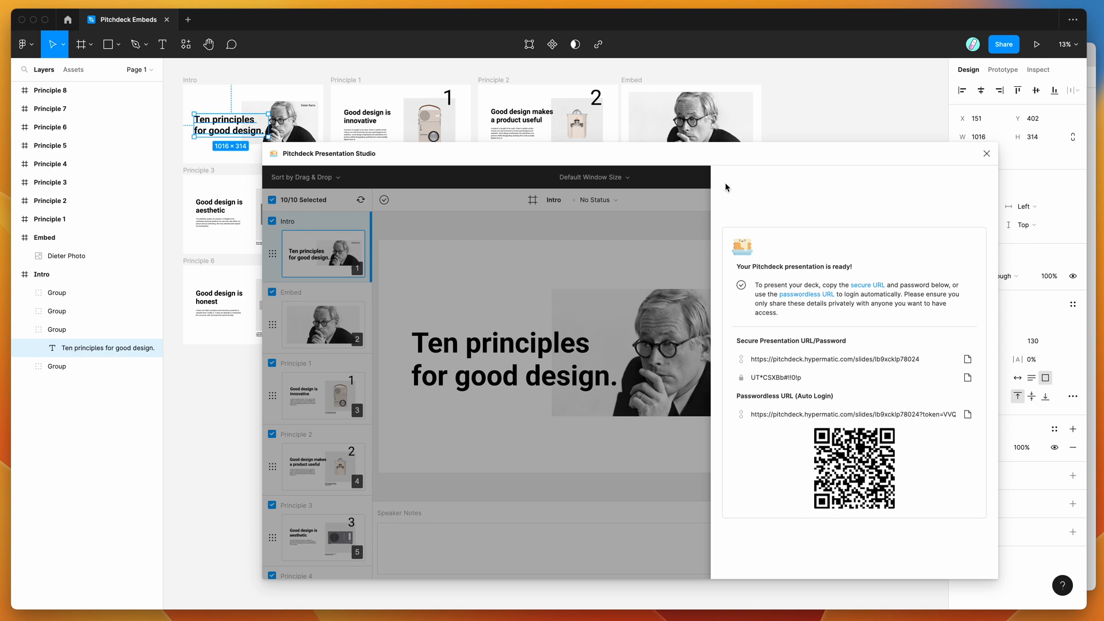
pyautogui.moveTo(724, 180)
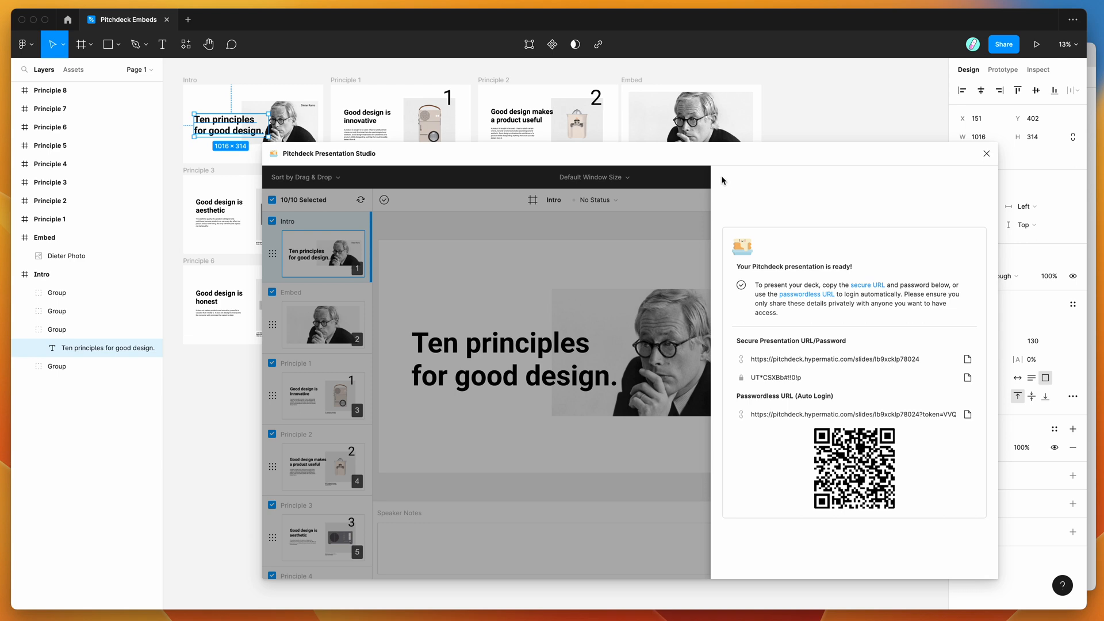
pyautogui.moveTo(686, 226)
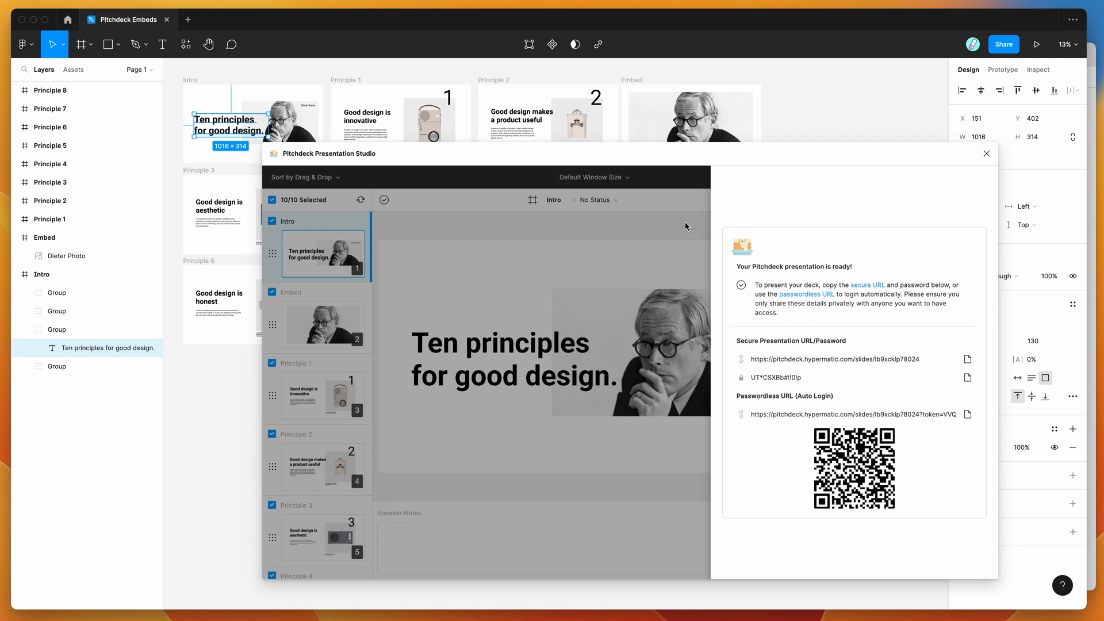
pyautogui.moveTo(754, 211)
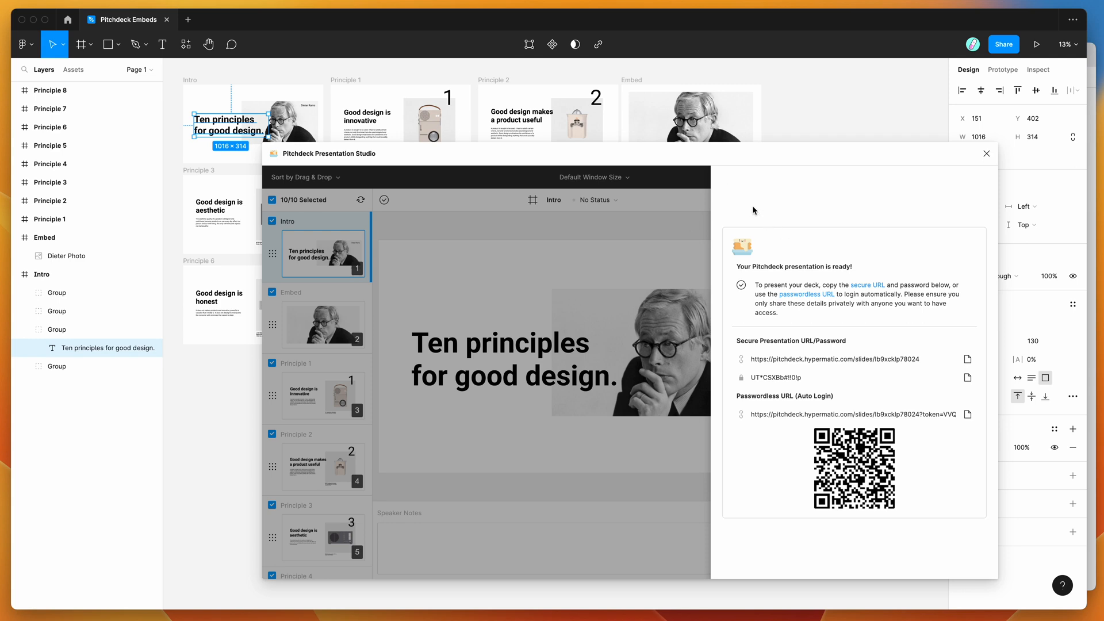
pyautogui.moveTo(791, 195)
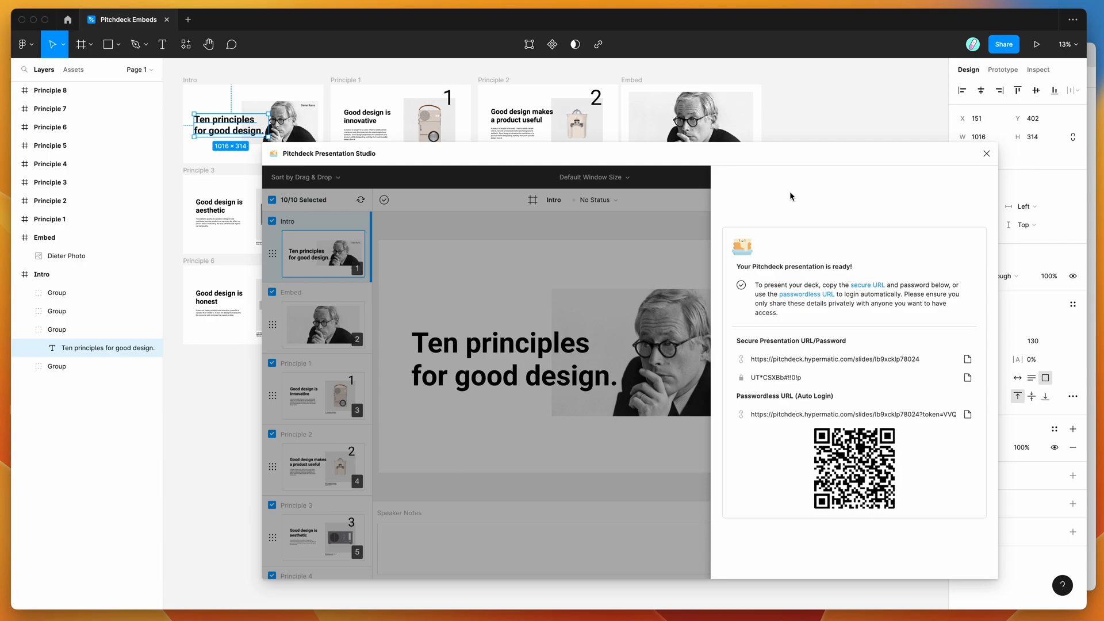